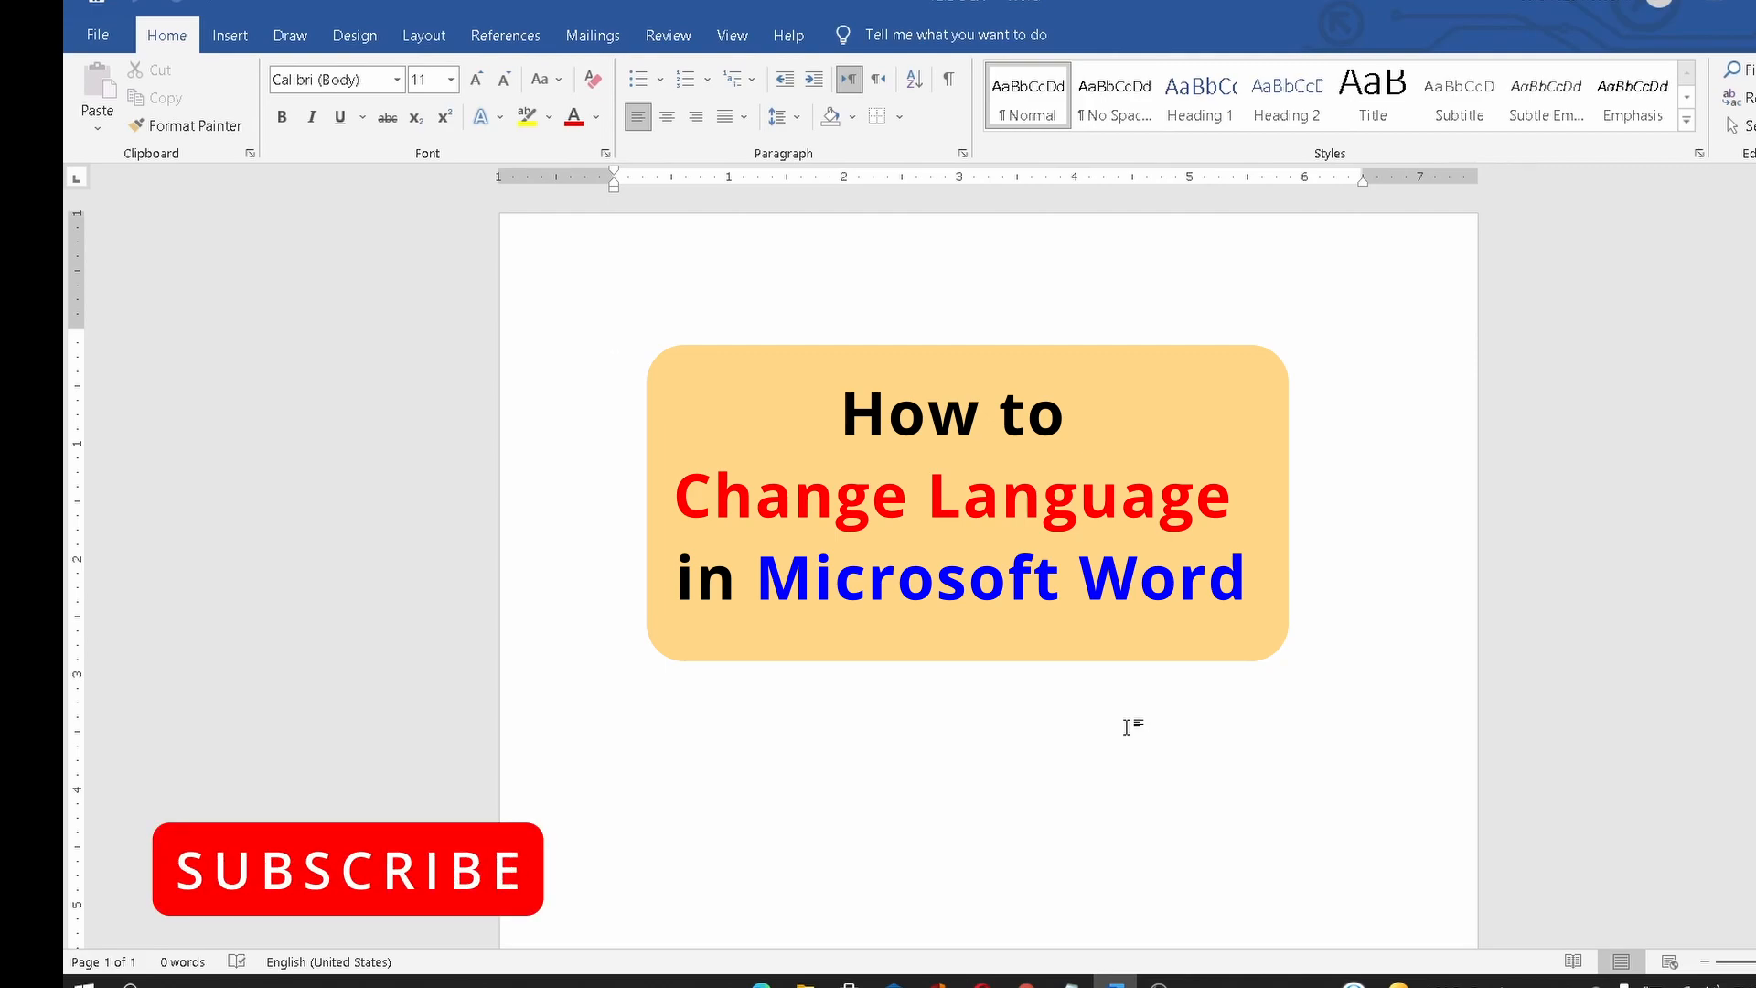
{"action": "mouse_move", "coordinate": [768, 599]}
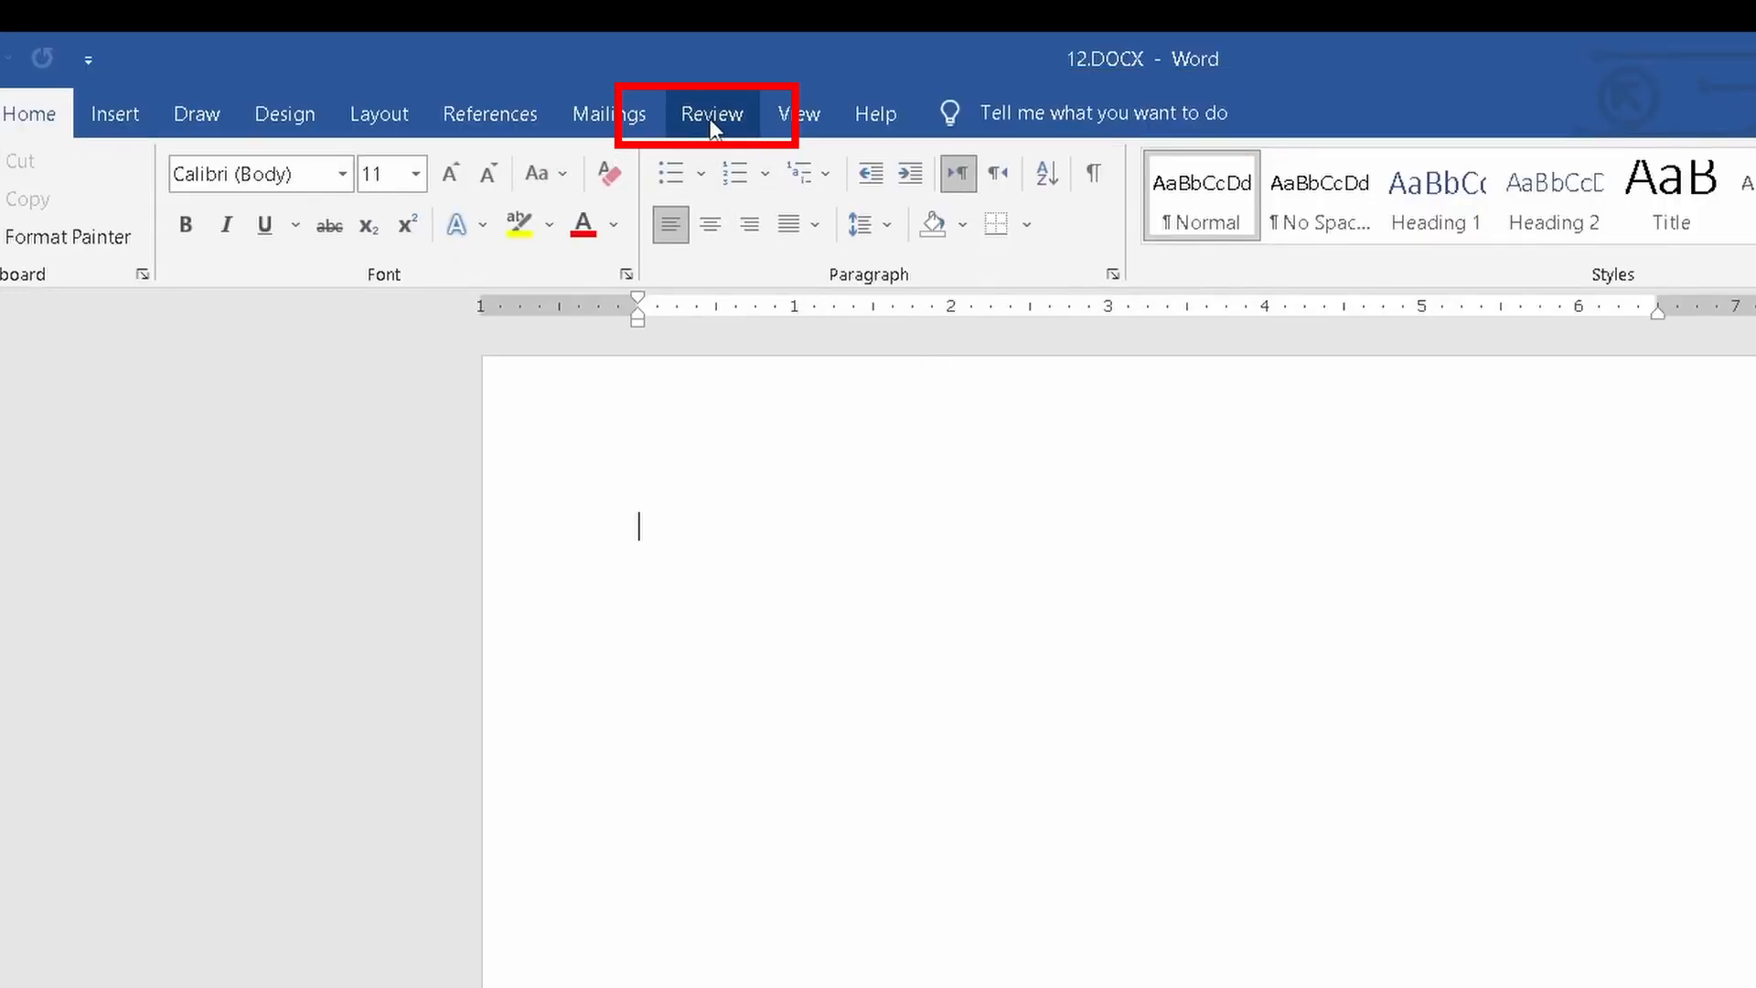
Step: Show the Language menu from the Review ribbon's Language group
{"action": "left_click", "coordinate": [711, 114]}
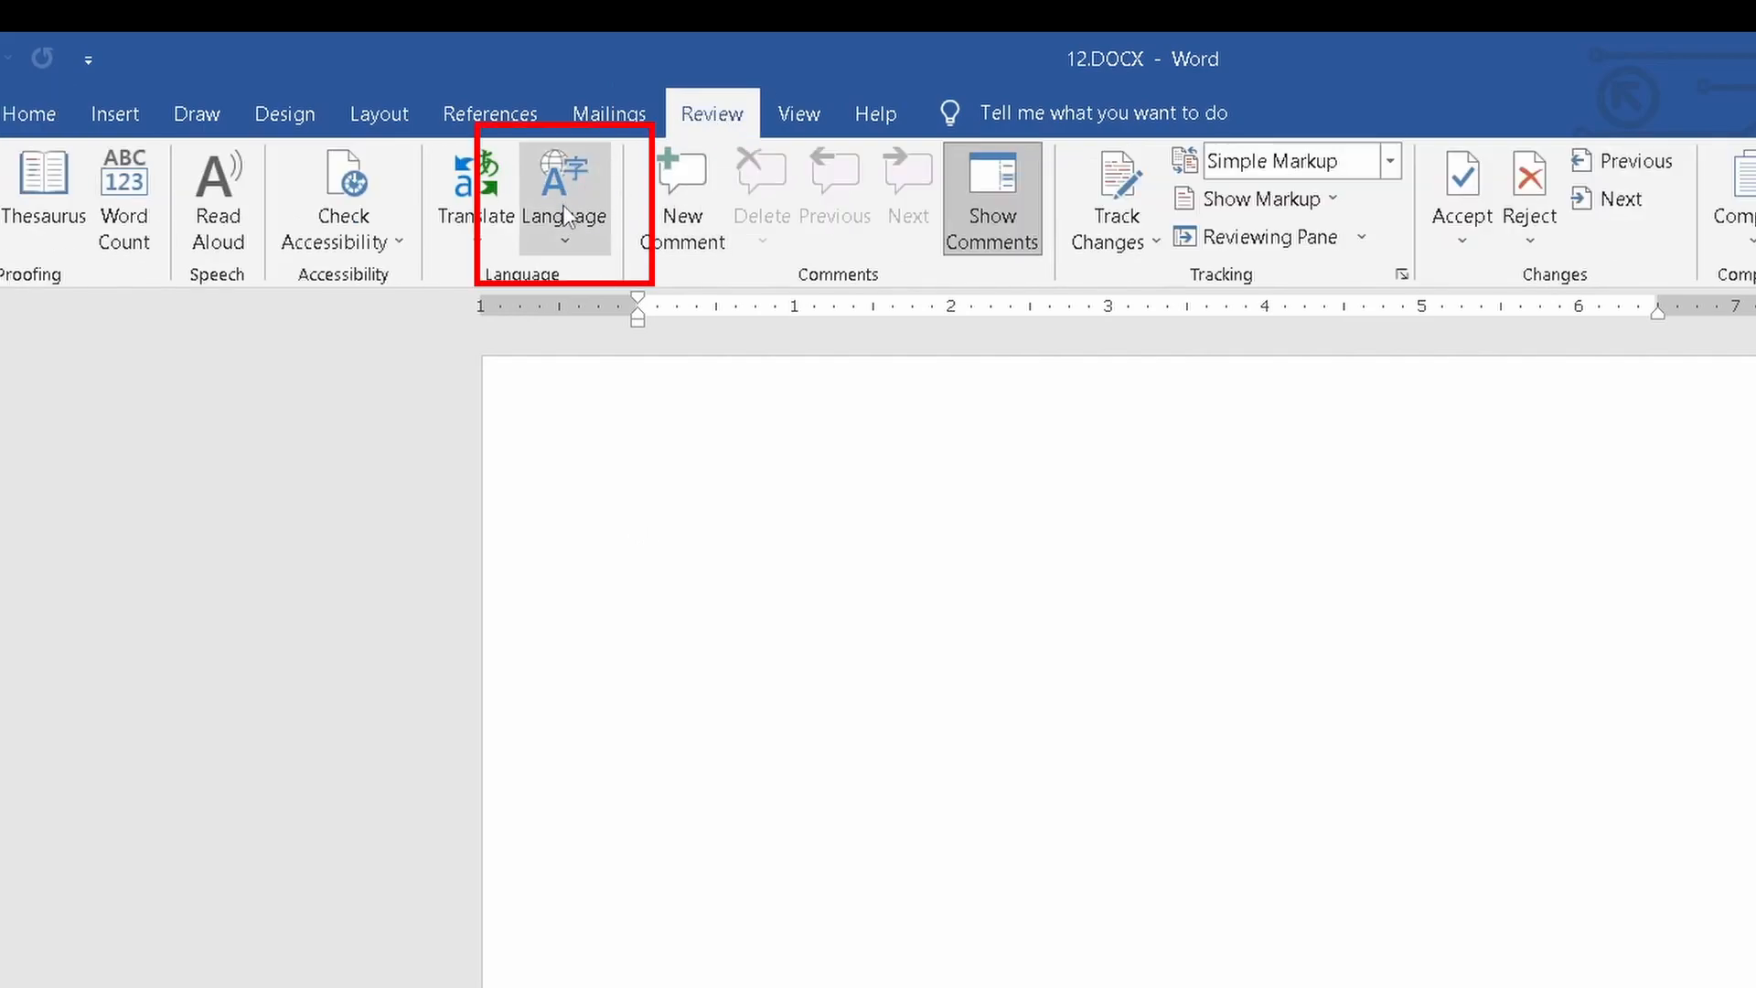
{"action": "left_click", "coordinate": [565, 200]}
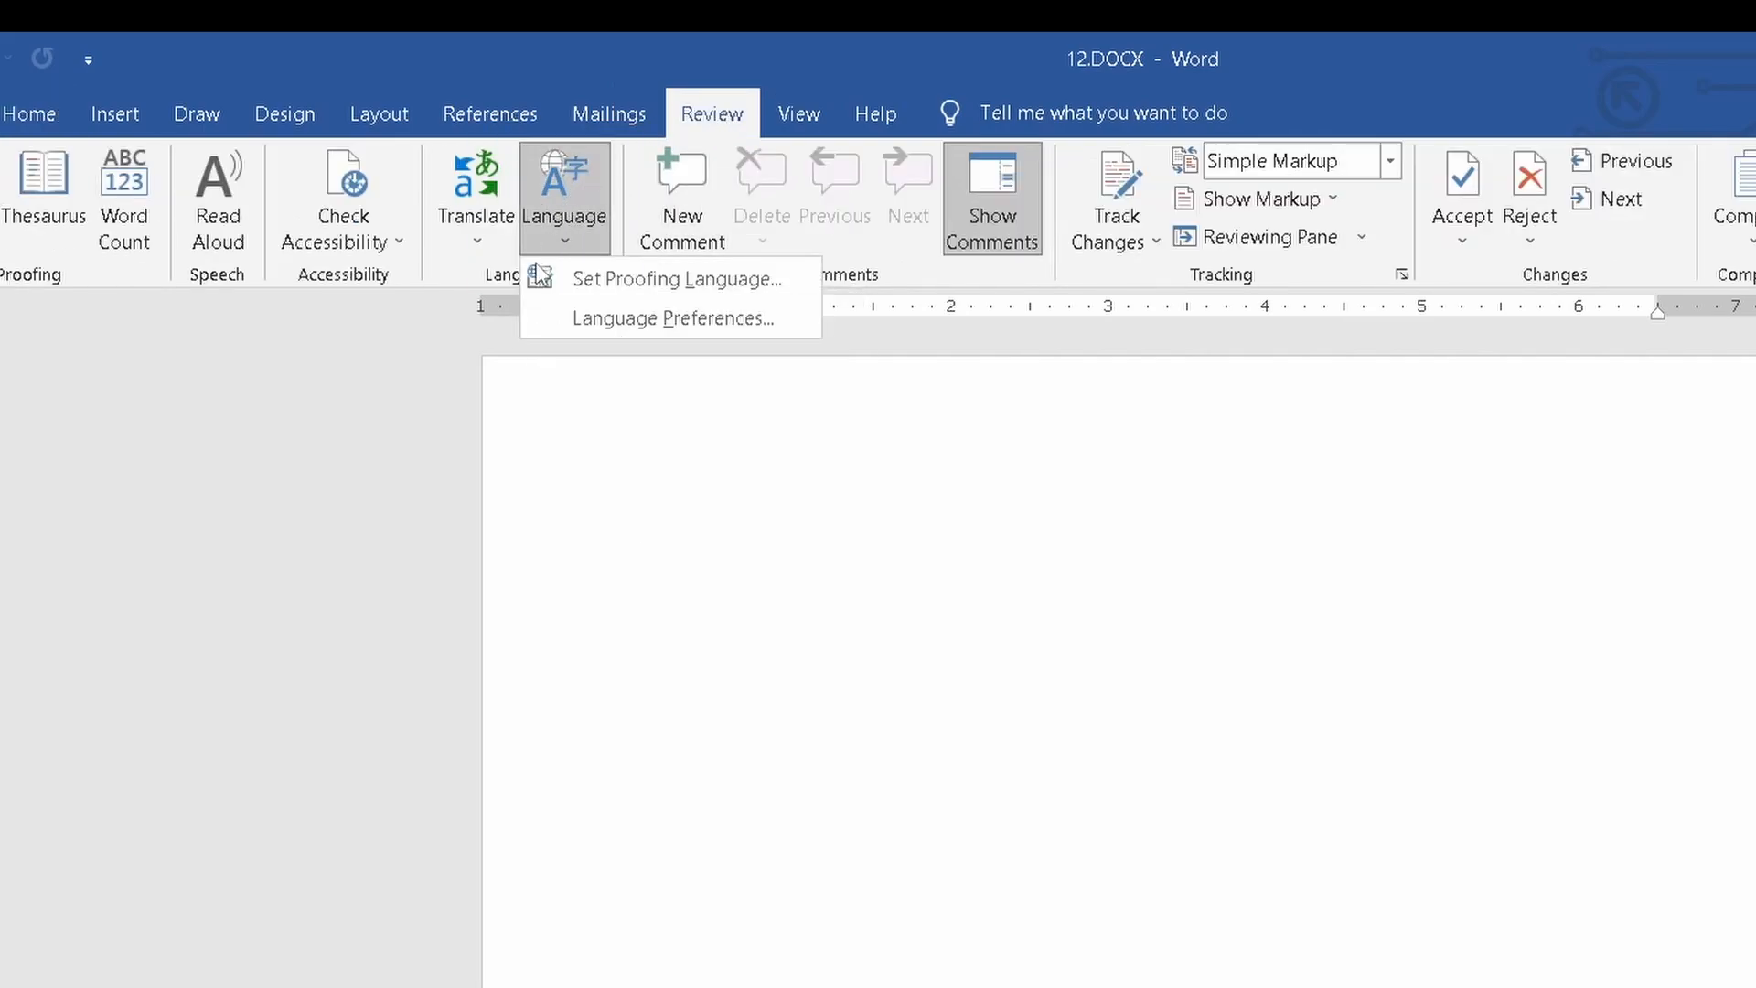
{"action": "mouse_move", "coordinate": [670, 319]}
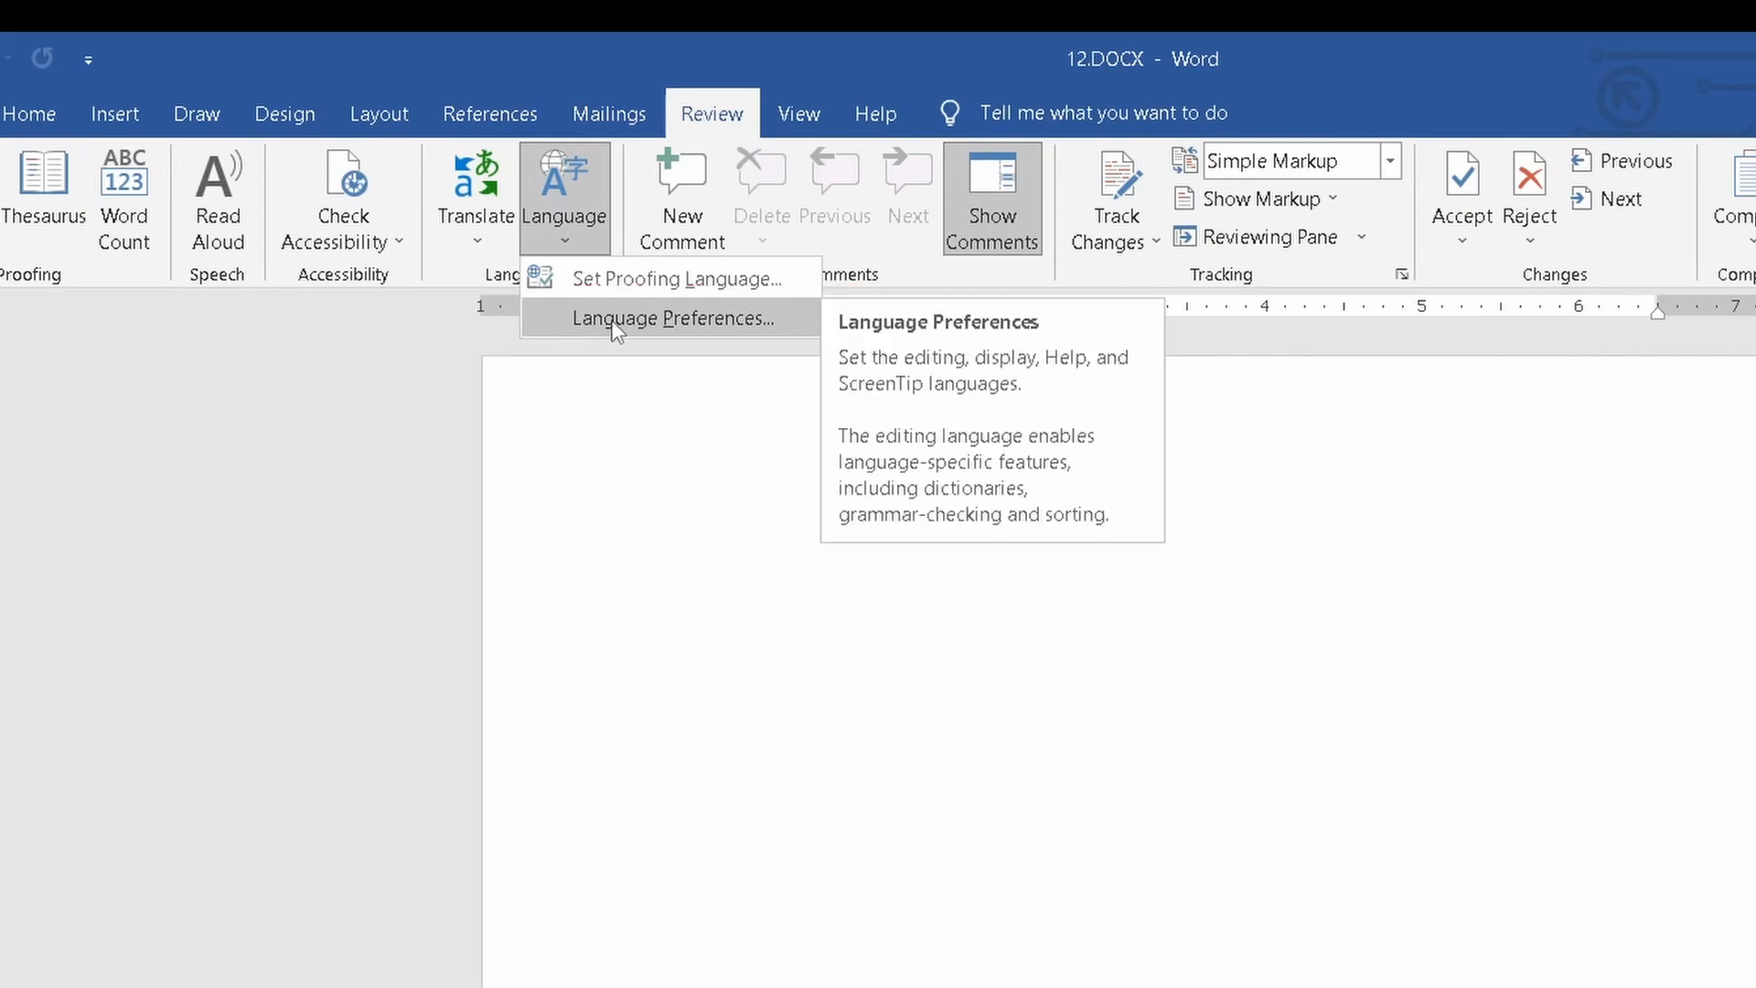
Step: Enter Language Preferences, browse the Add a Language install list, and close it without installing
{"action": "left_click", "coordinate": [670, 318]}
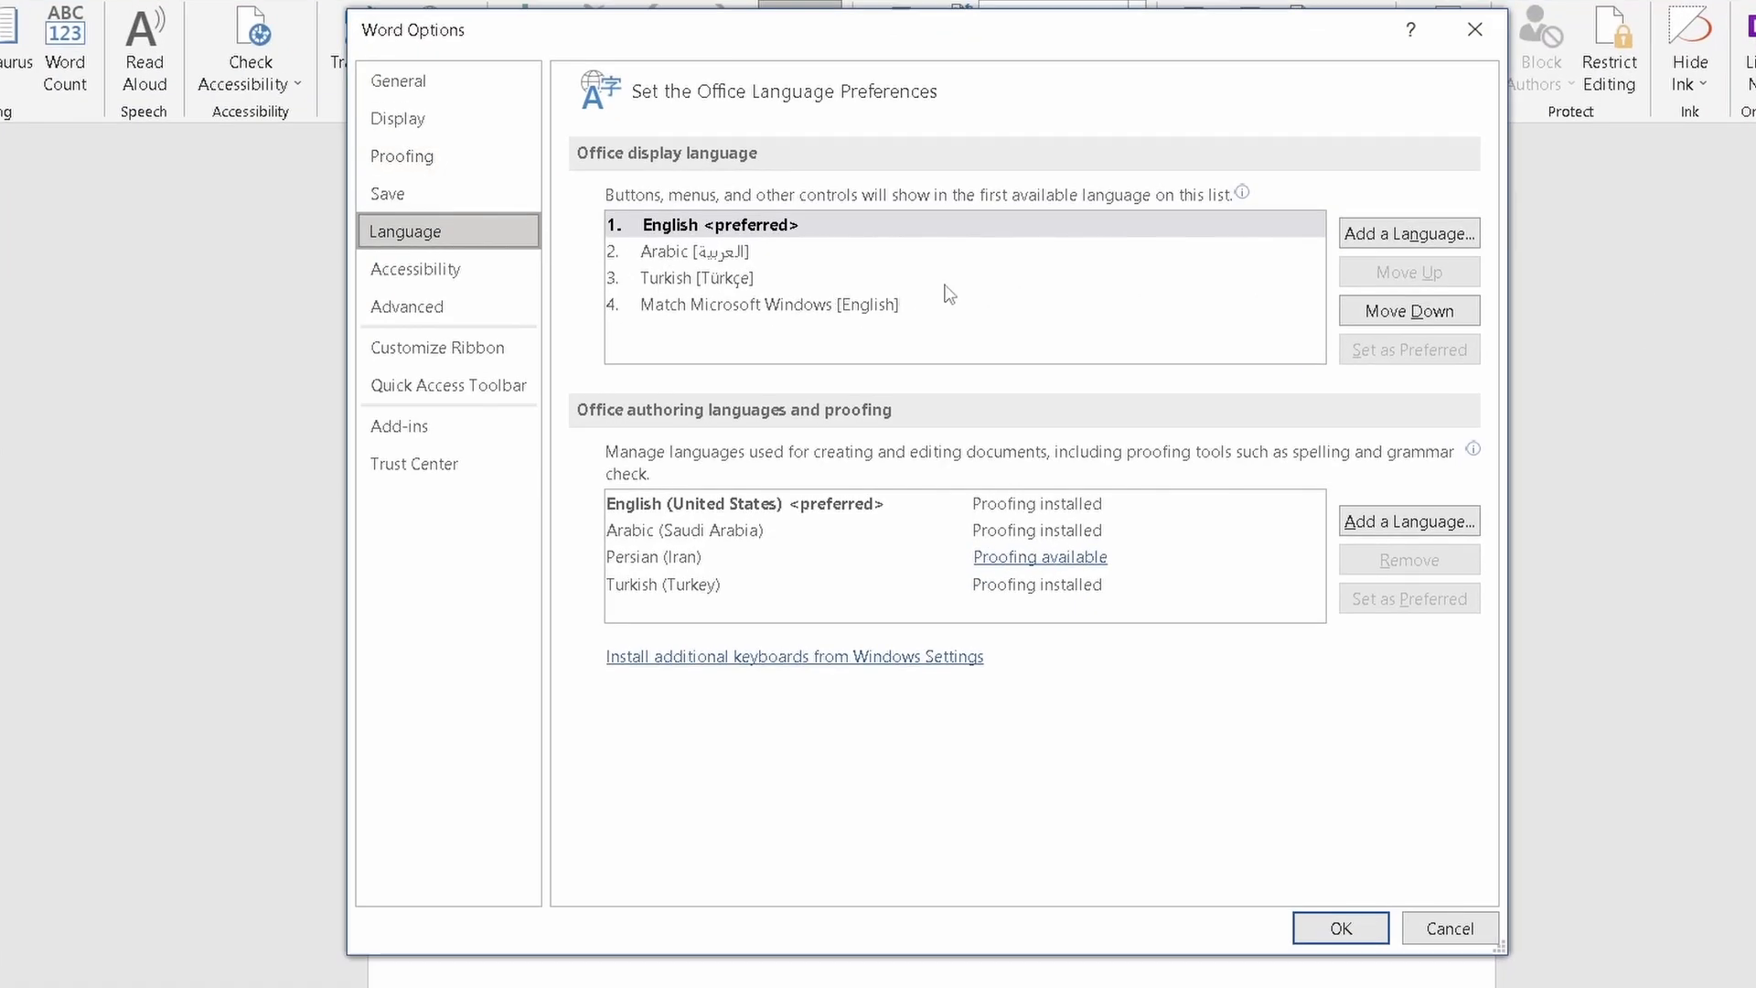
{"action": "mouse_move", "coordinate": [878, 346]}
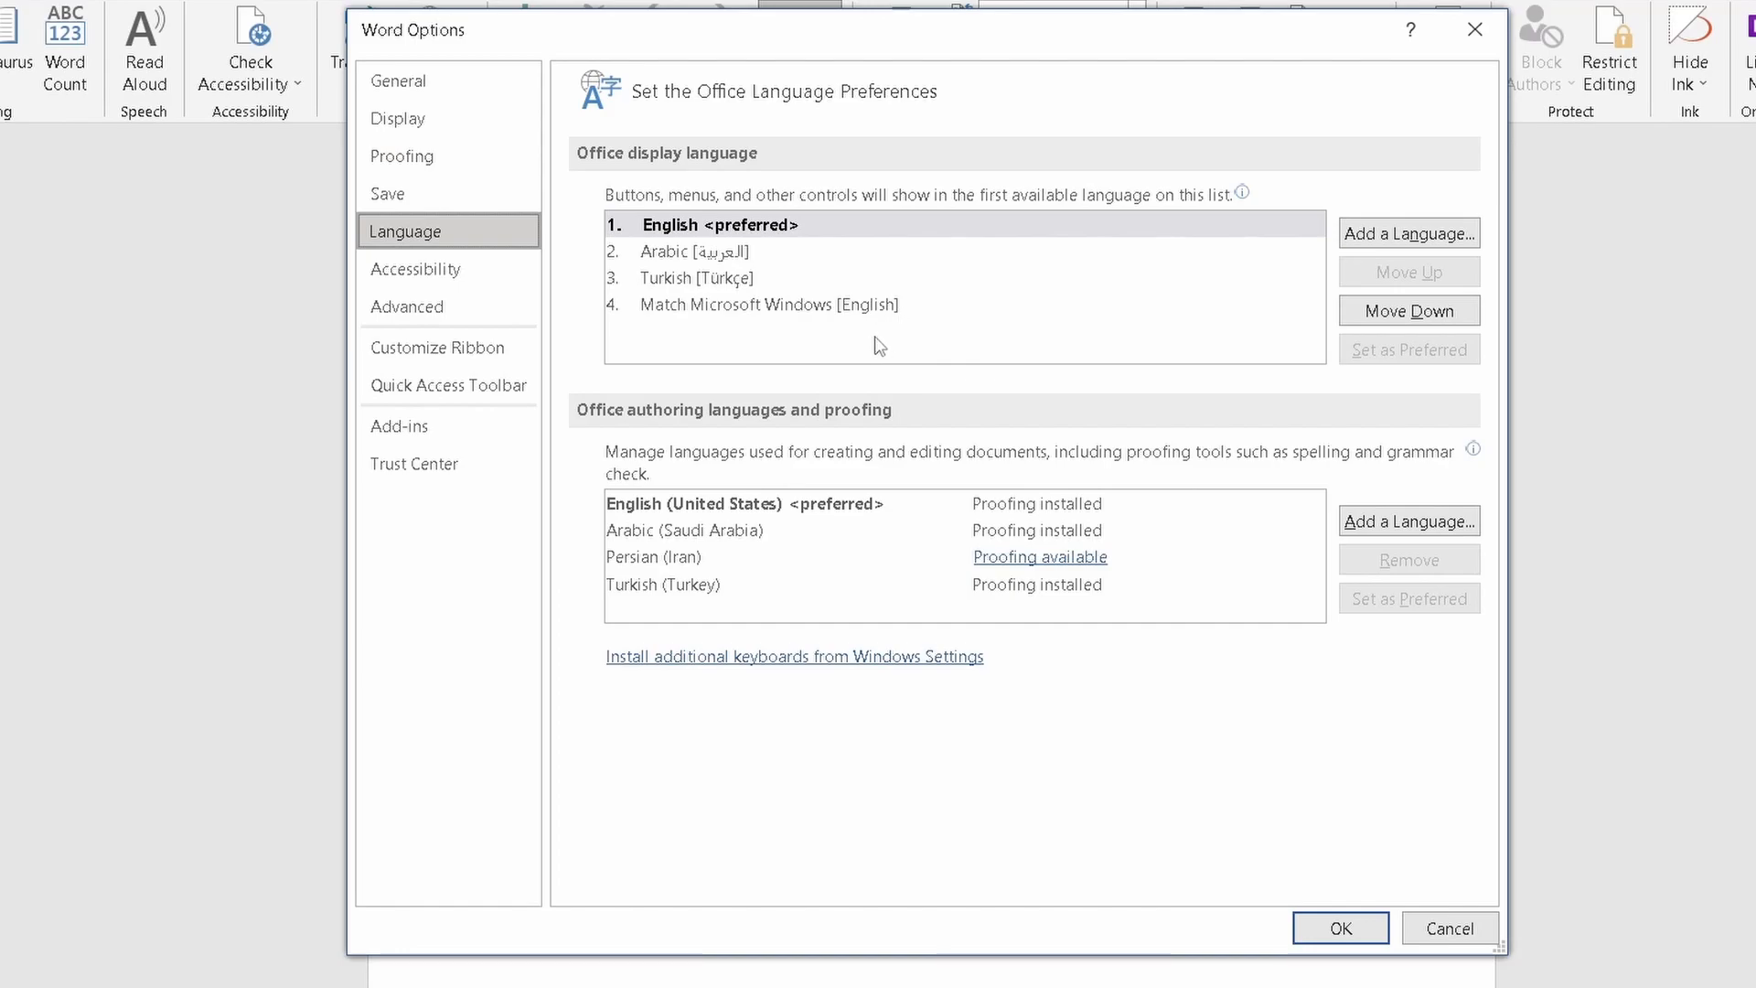
{"action": "mouse_move", "coordinate": [1171, 258]}
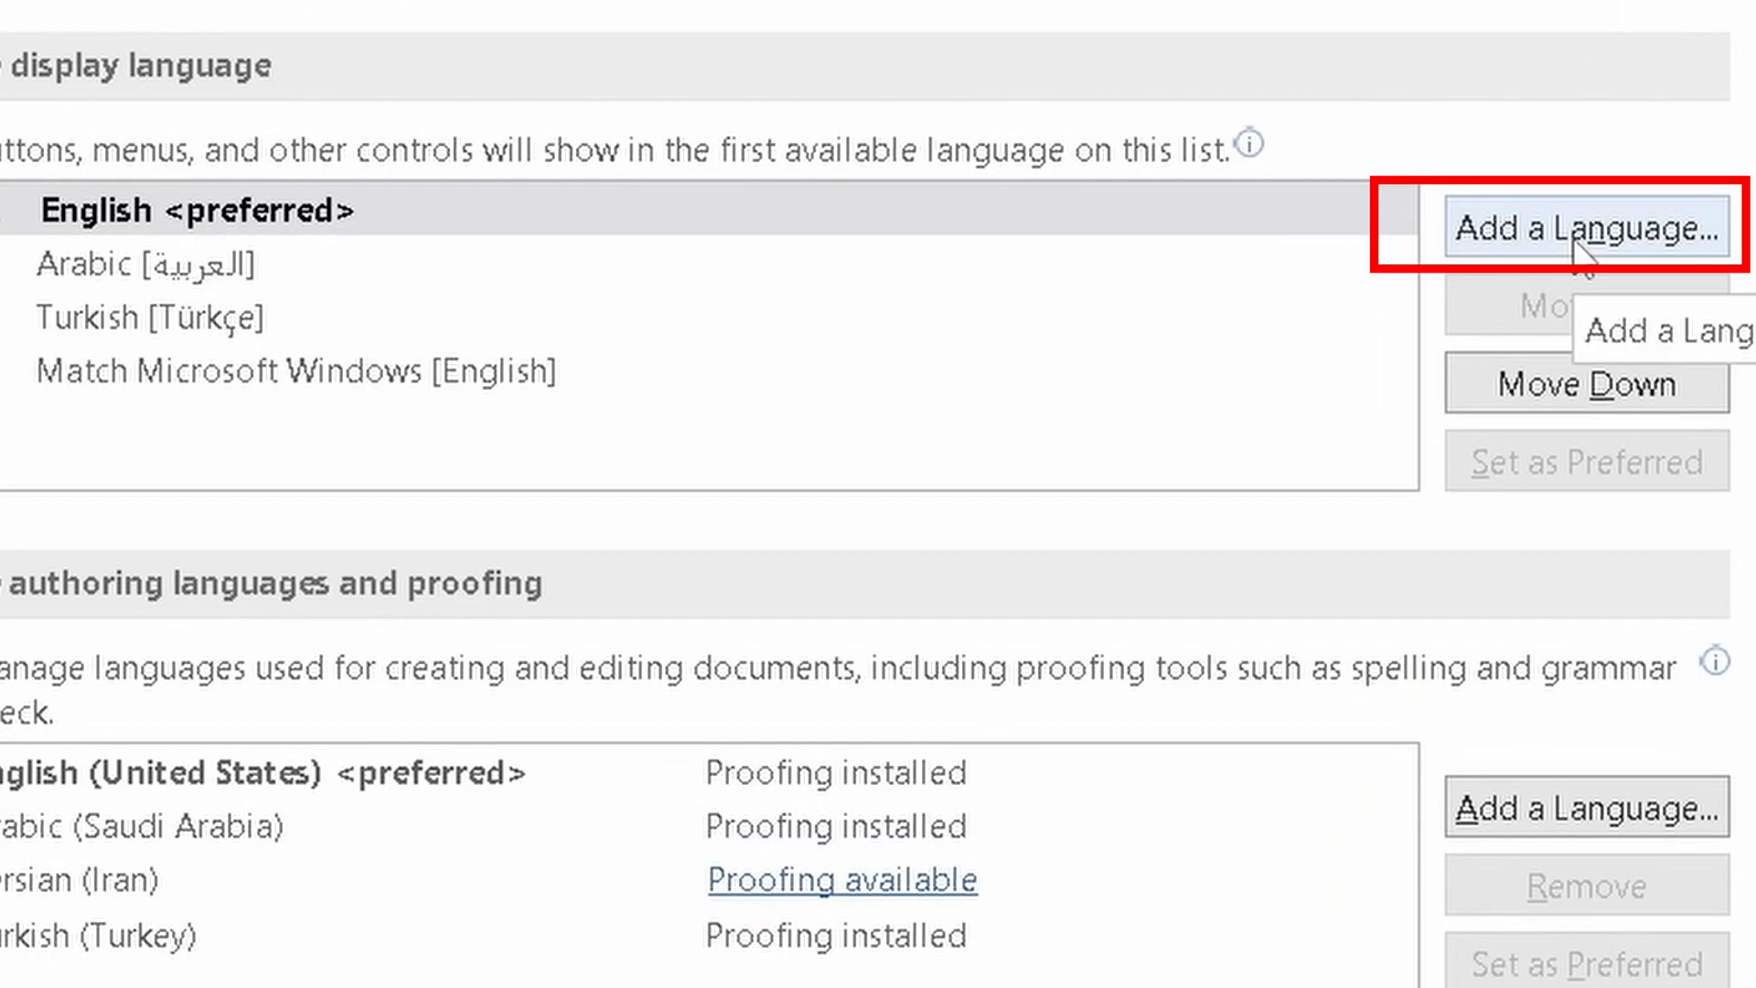
{"action": "scroll", "scroll_direction": "down", "scroll_amount": 3}
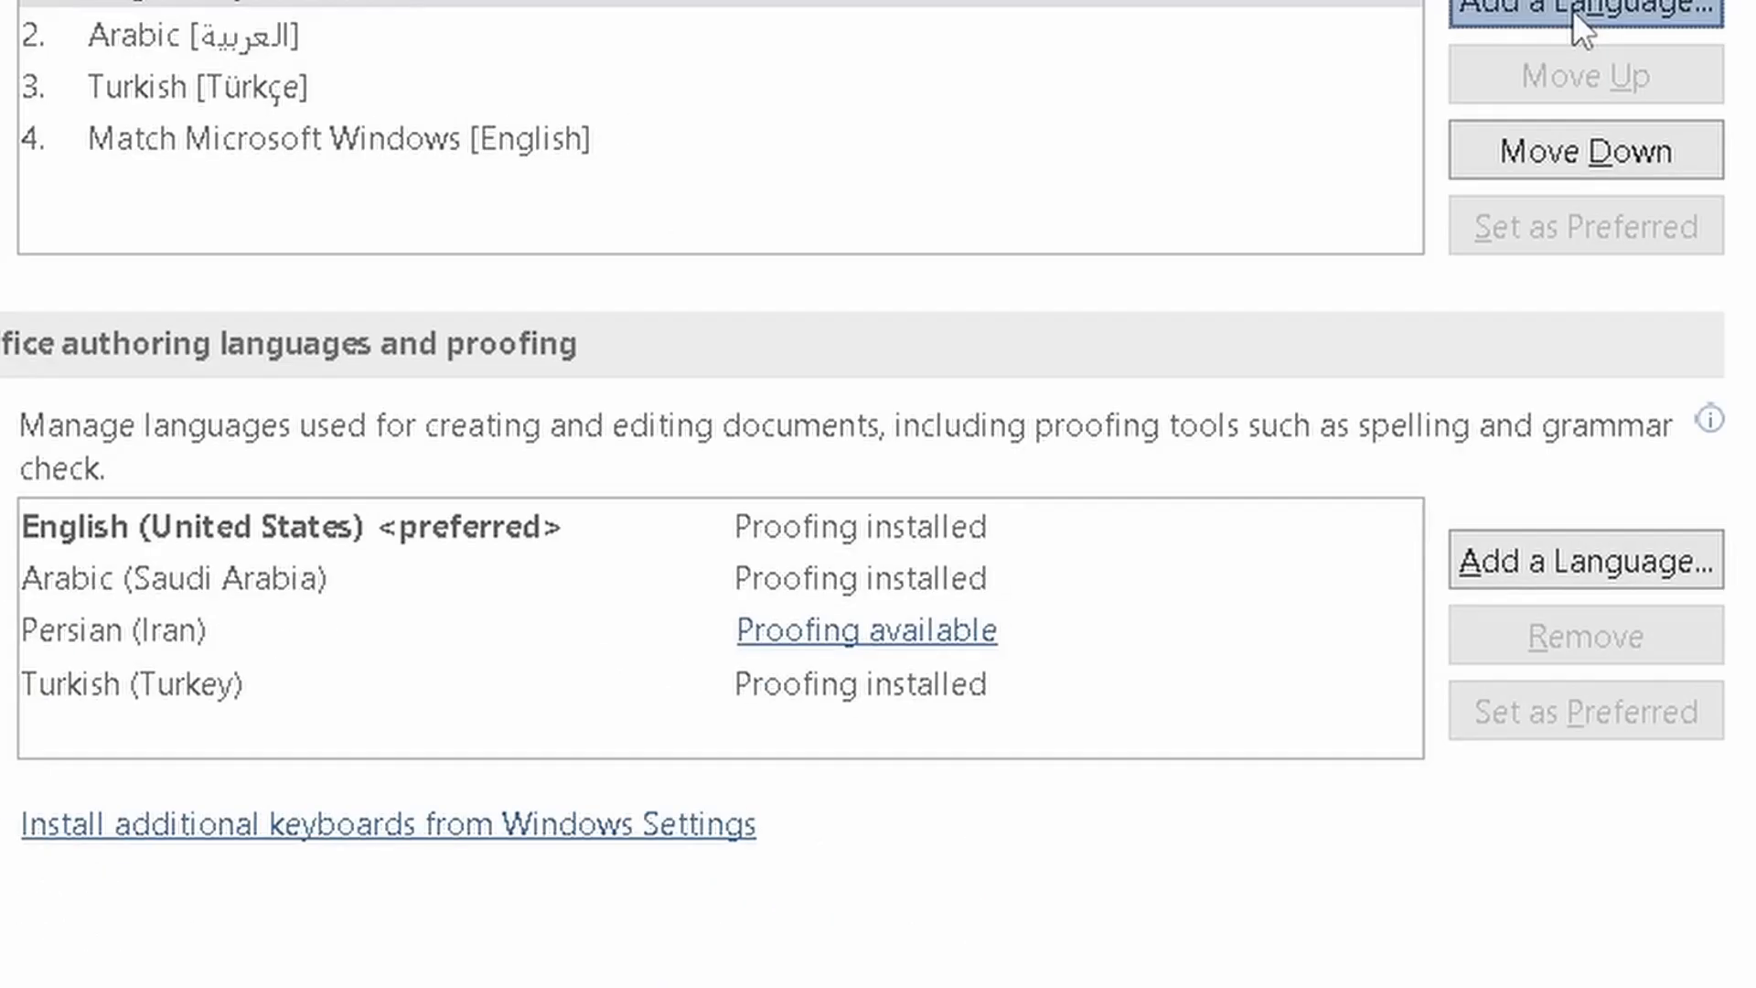
{"action": "left_click", "coordinate": [1583, 9]}
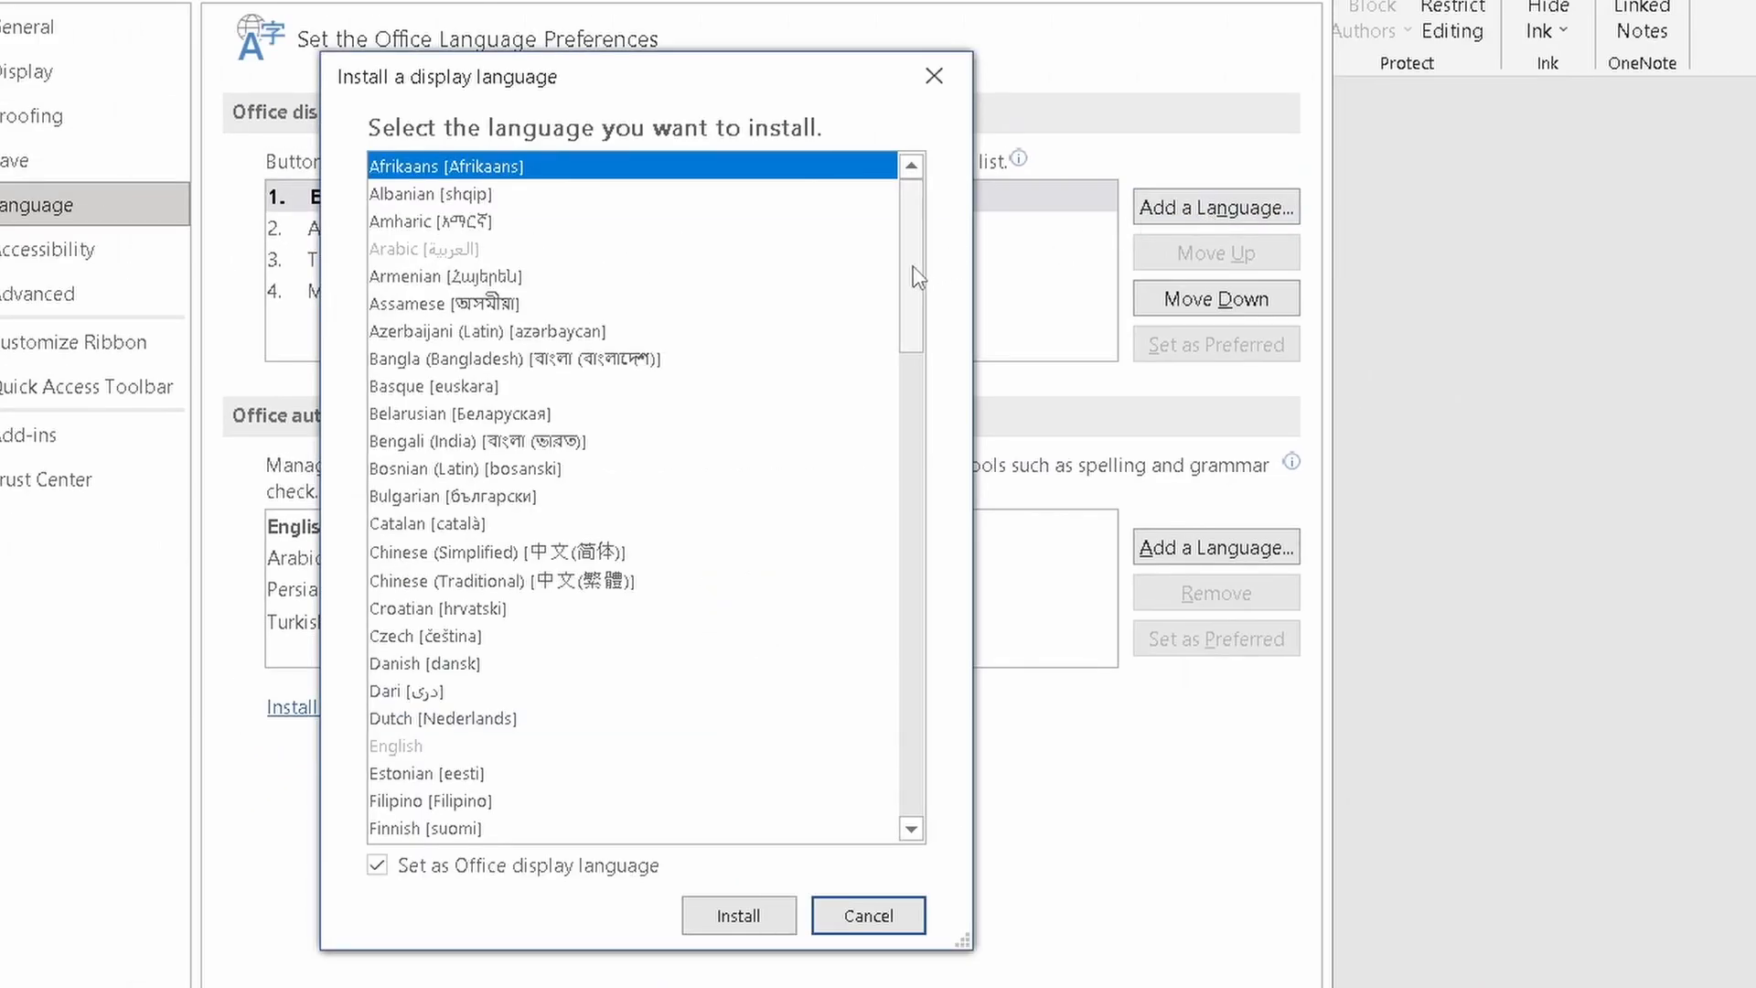
{"action": "scroll", "scroll_direction": "down", "scroll_amount": 3}
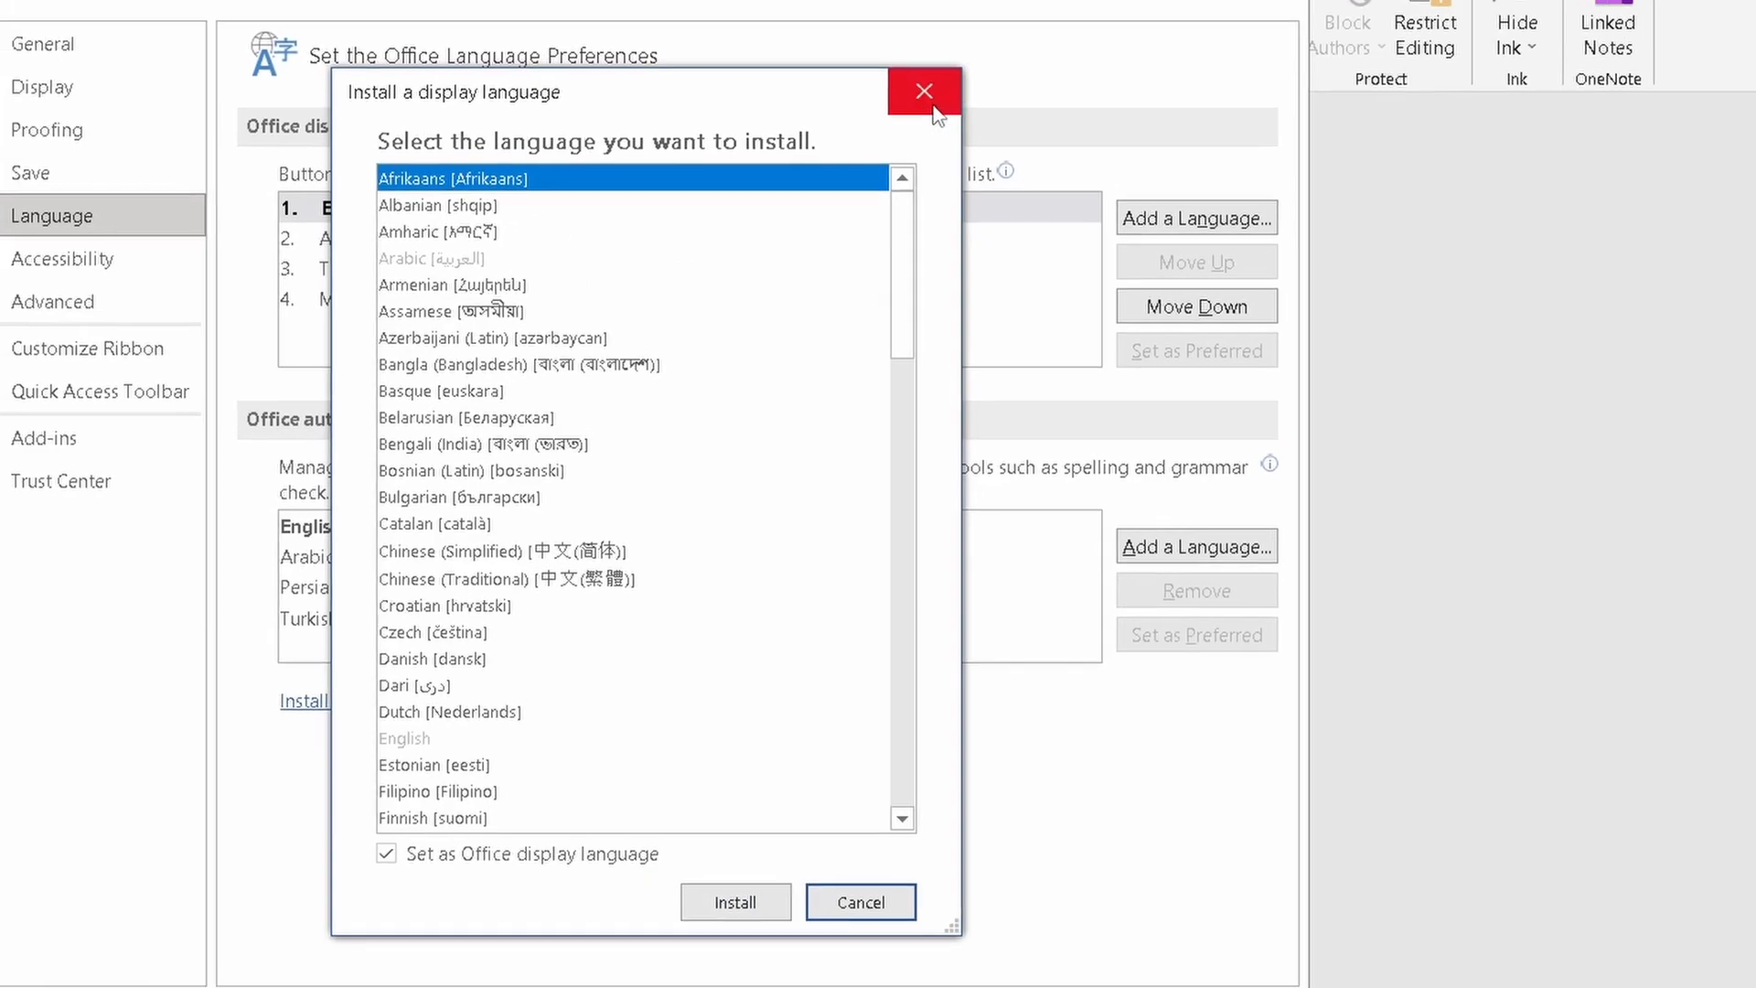
{"action": "left_click", "coordinate": [923, 90]}
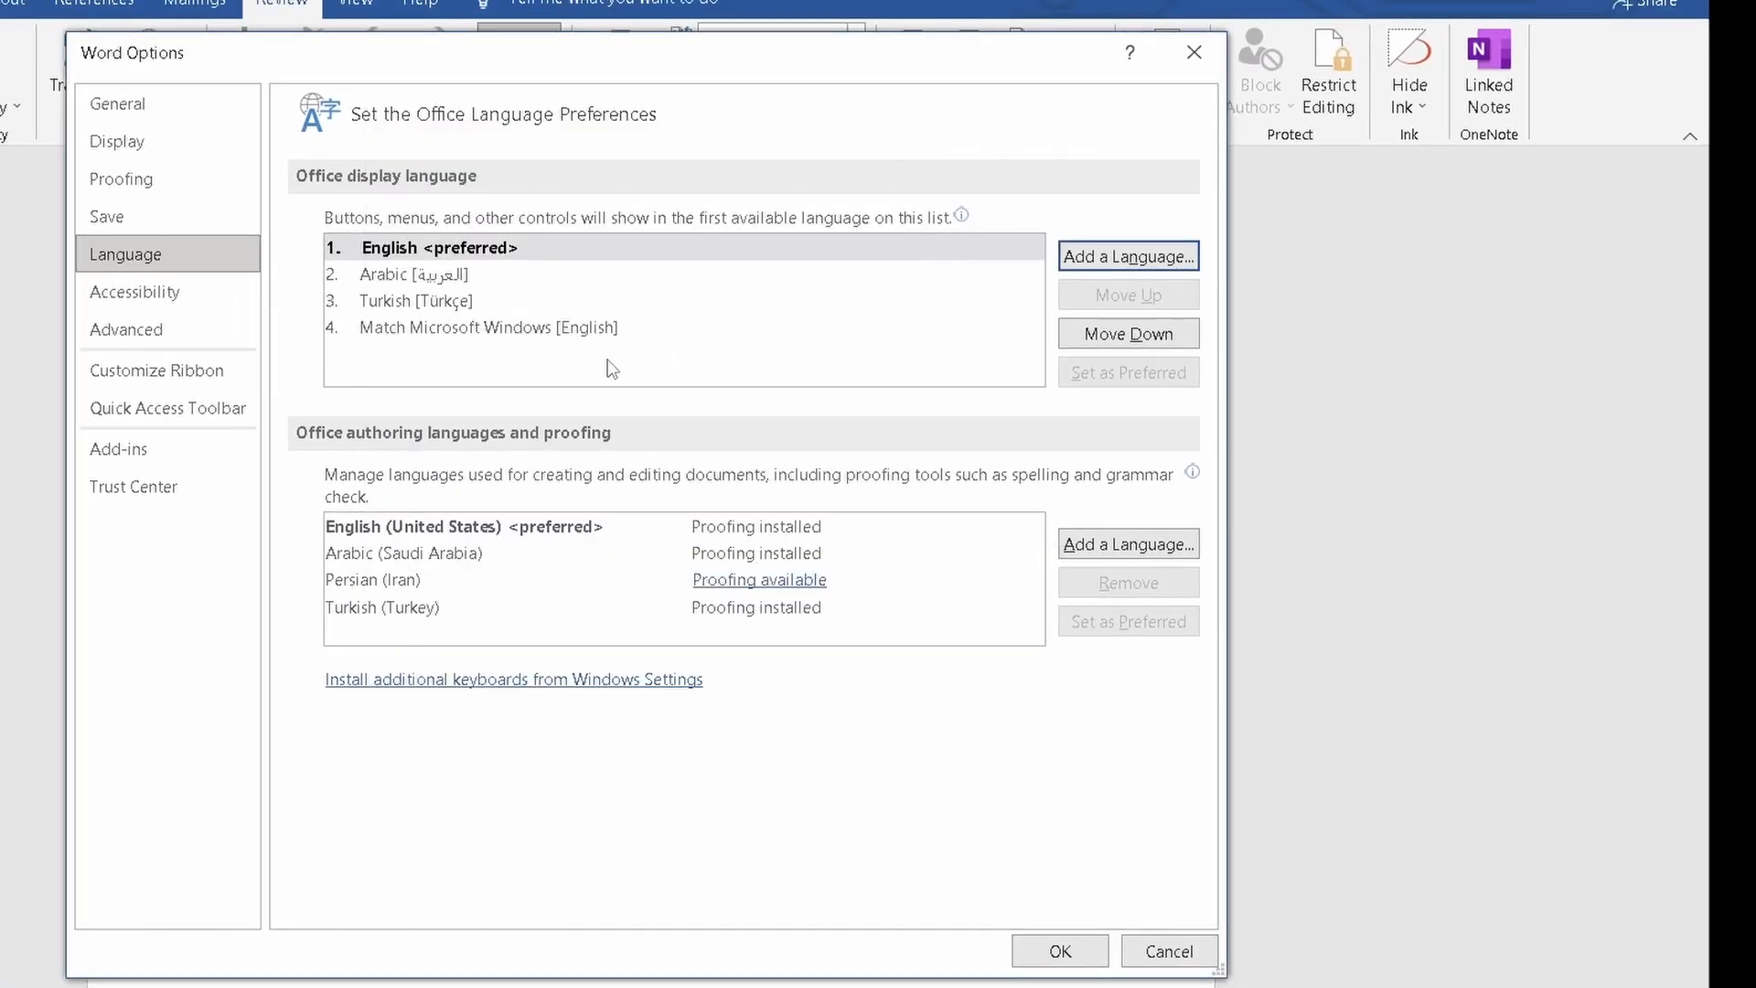
{"action": "mouse_move", "coordinate": [463, 359]}
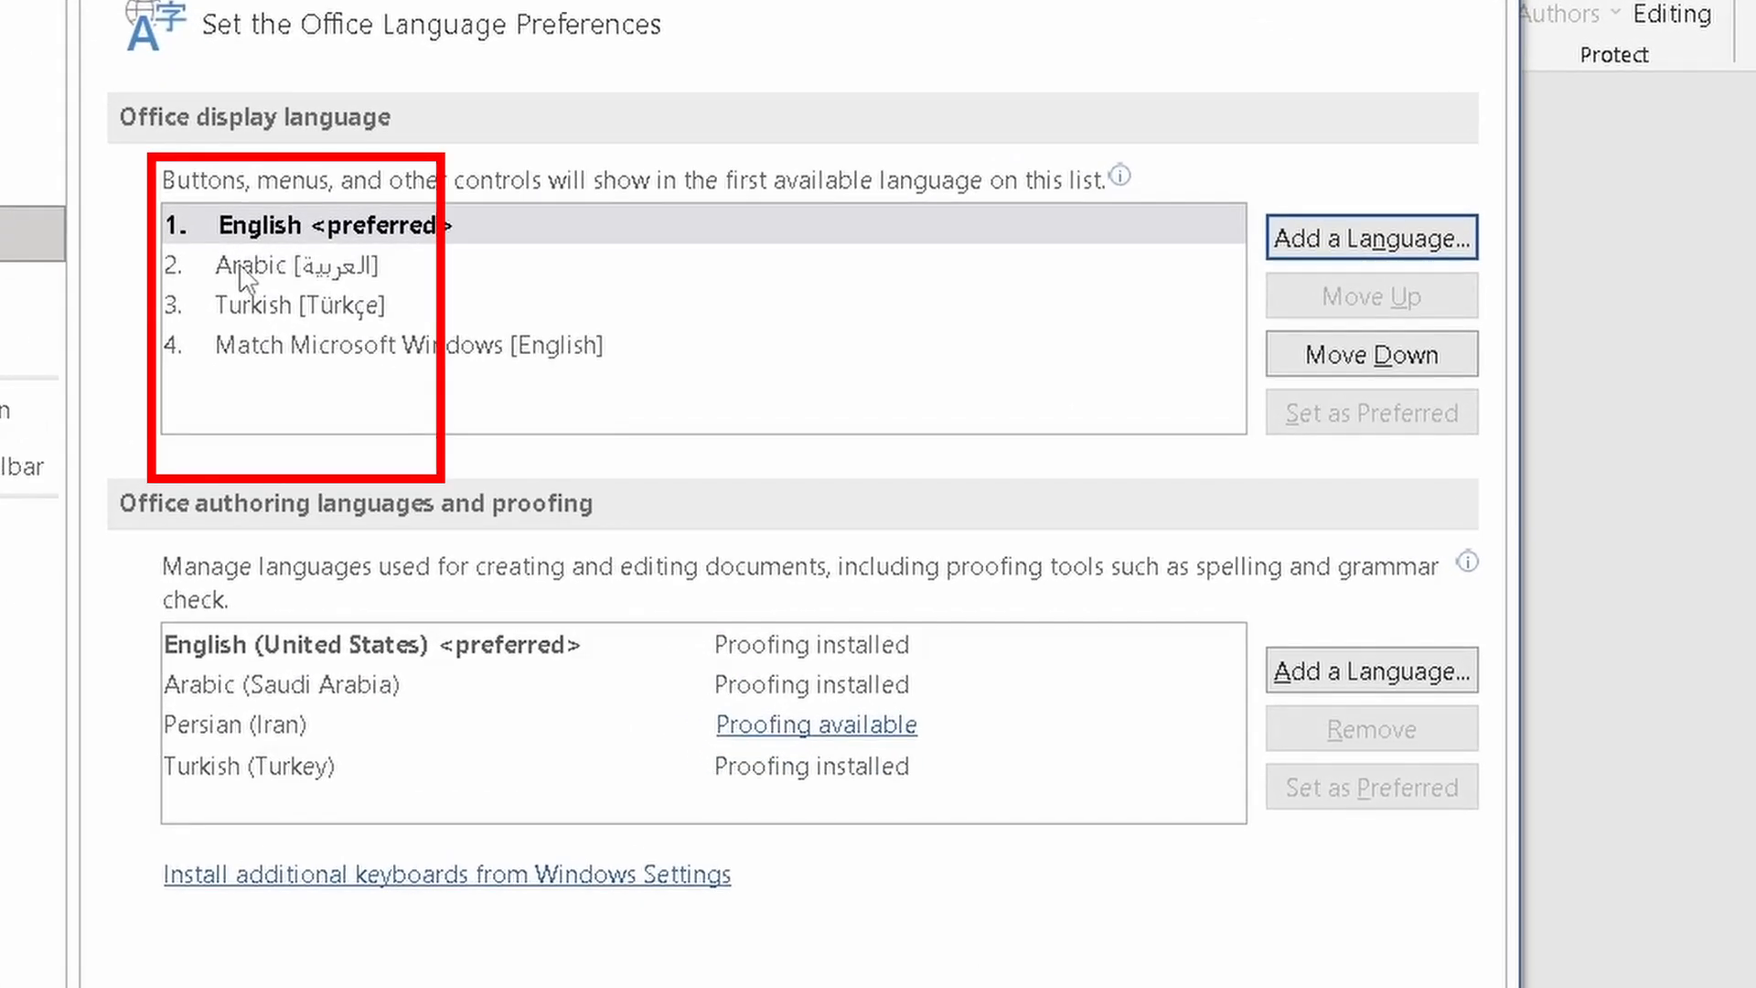
Step: Set Arabic as preferred display language and Arabic (Saudi Arabia) as preferred authoring language
{"action": "left_click", "coordinate": [297, 265]}
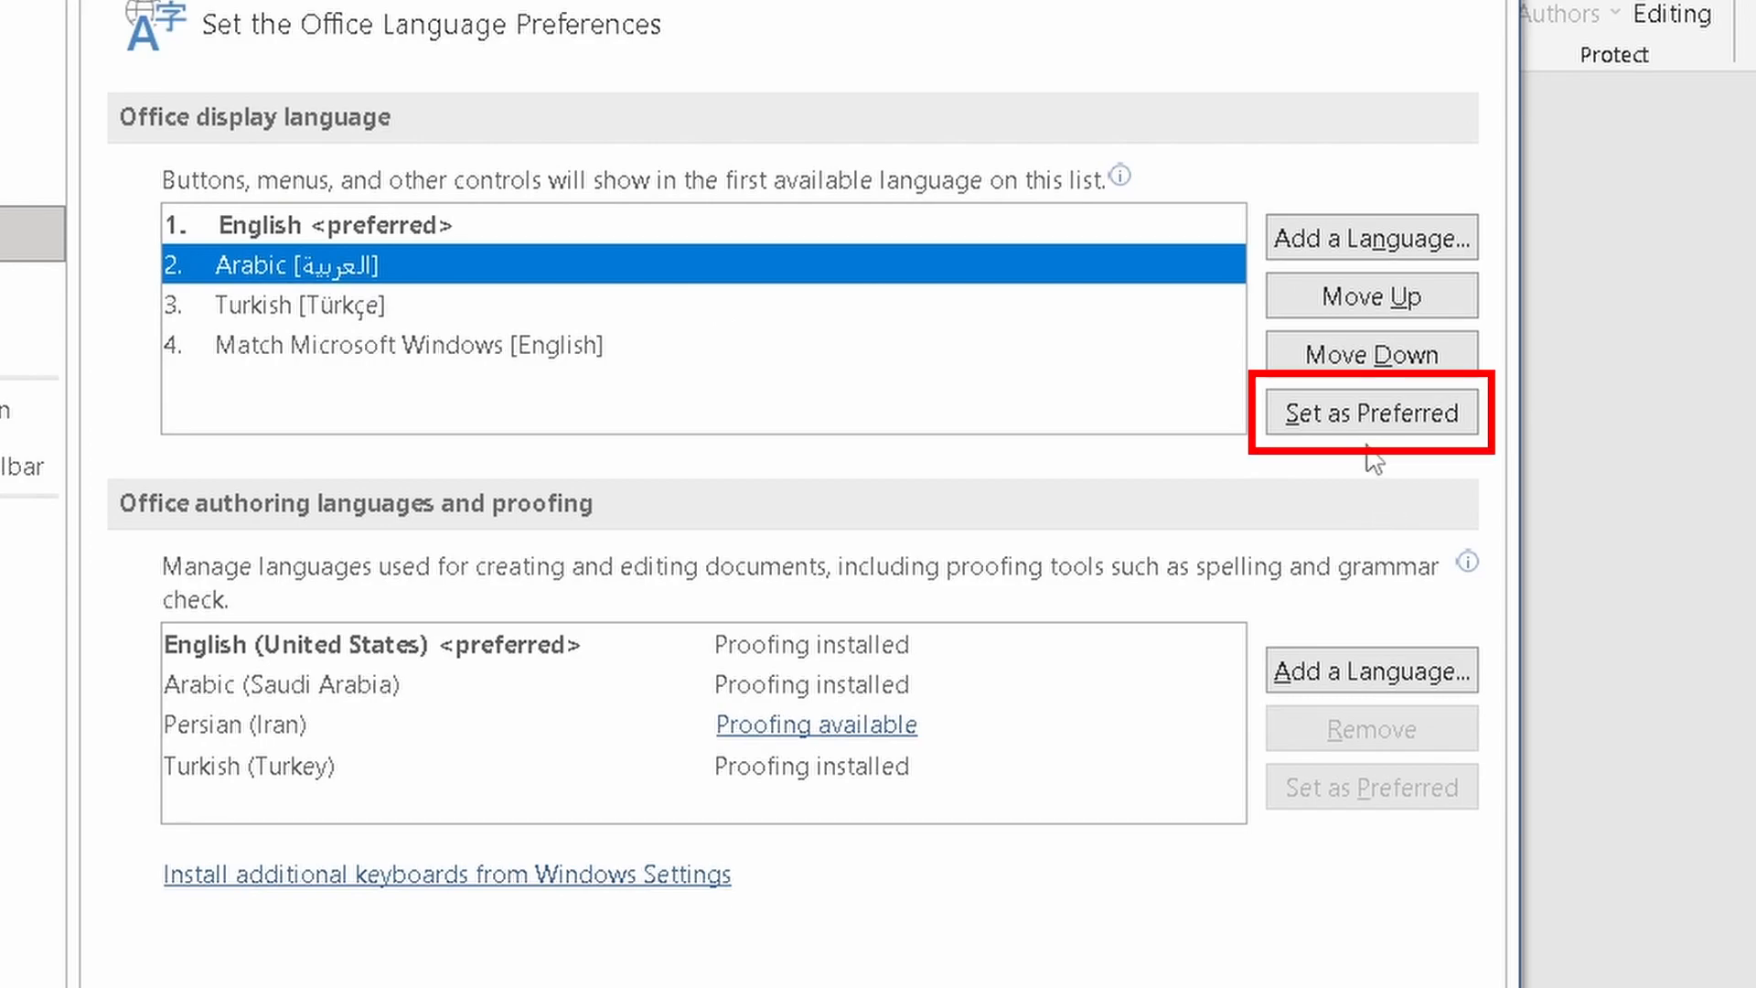
{"action": "left_click", "coordinate": [1371, 412]}
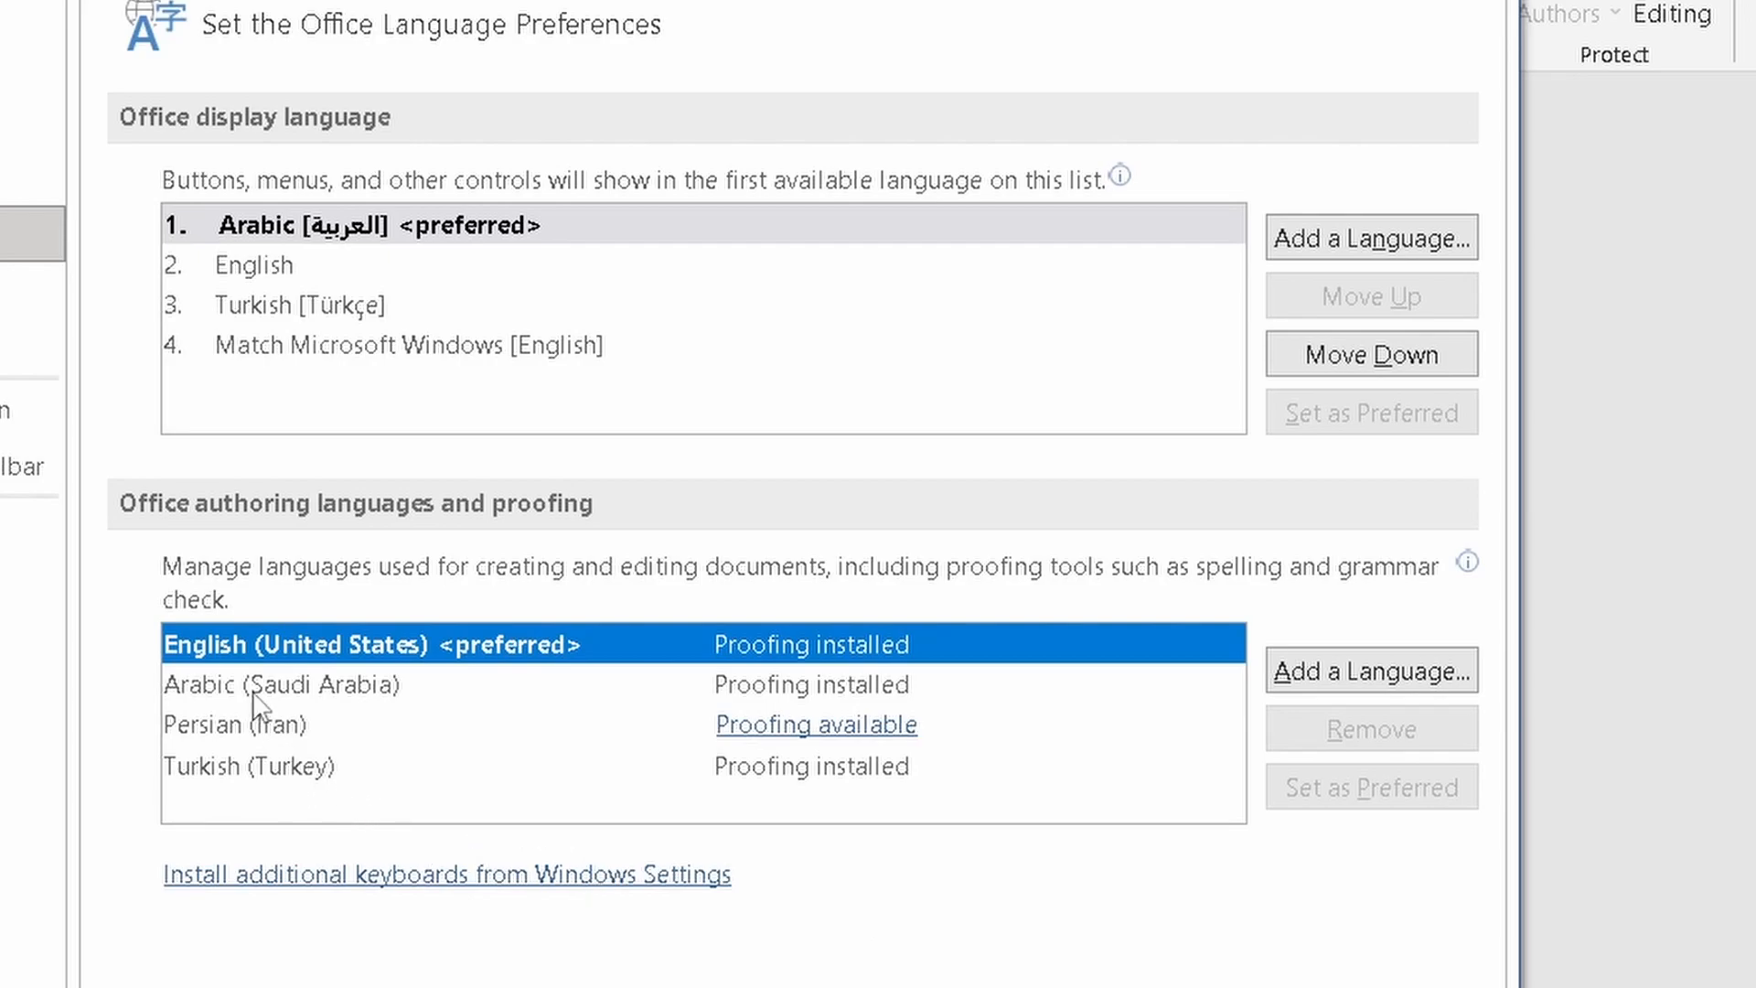
{"action": "left_click", "coordinate": [280, 684]}
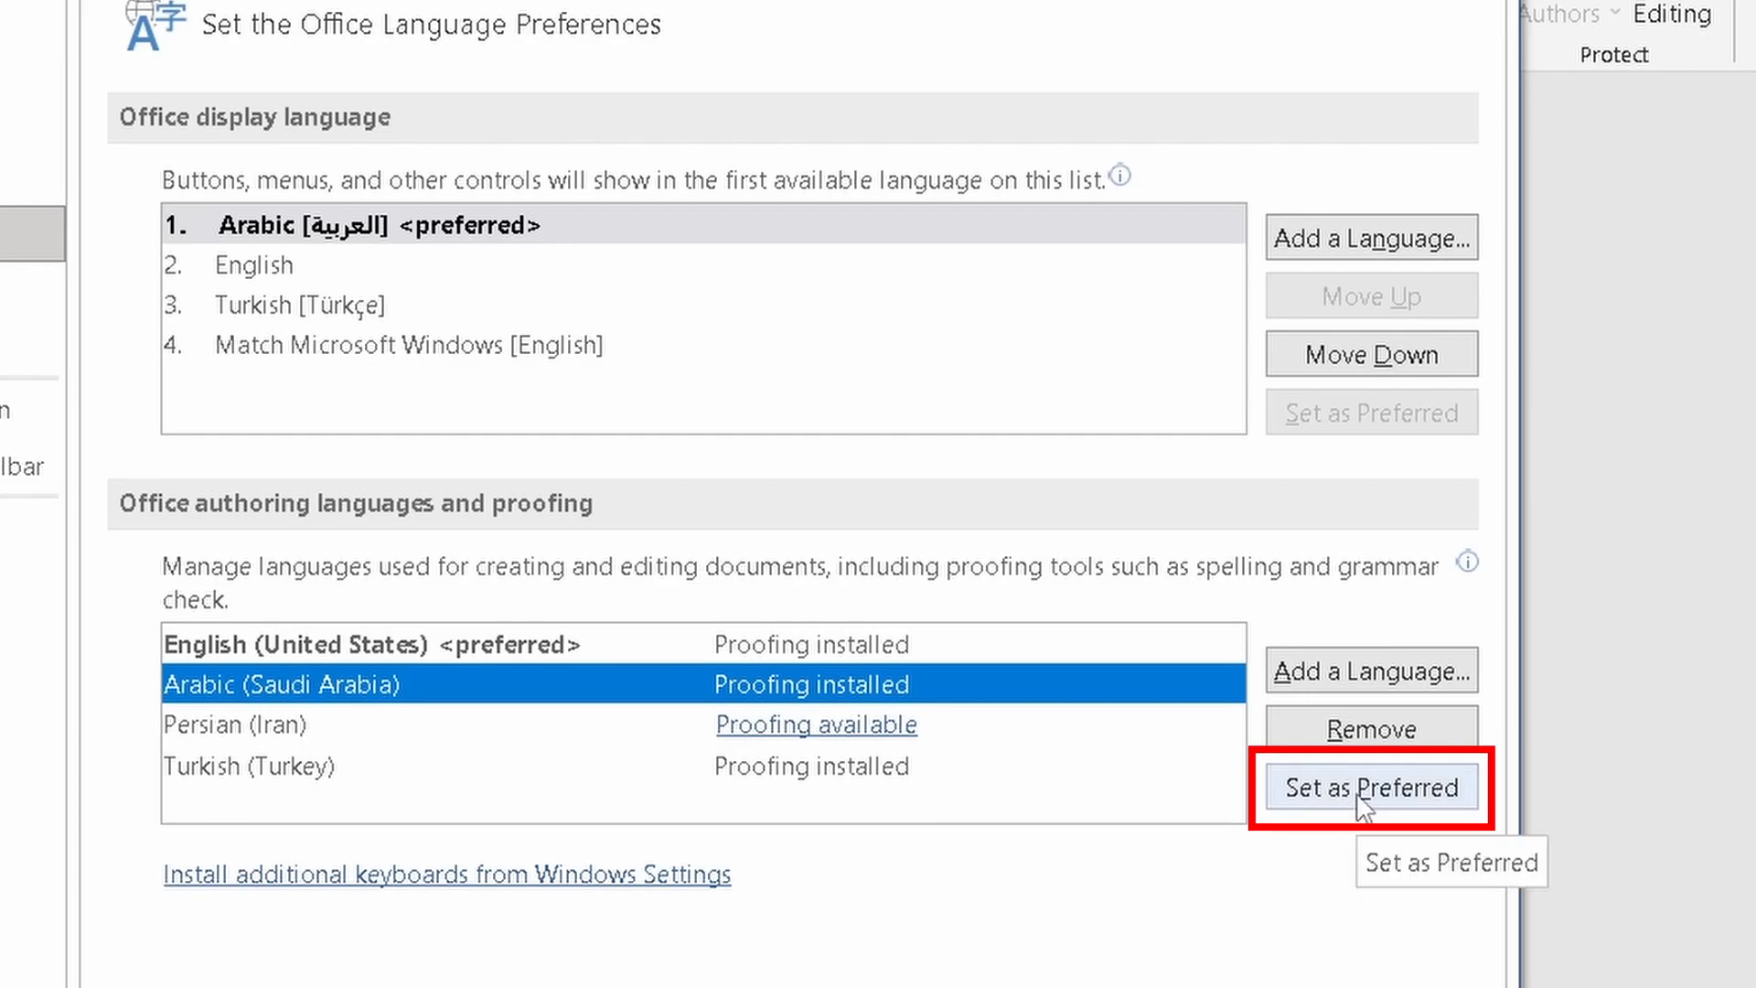
{"action": "left_click", "coordinate": [1370, 787]}
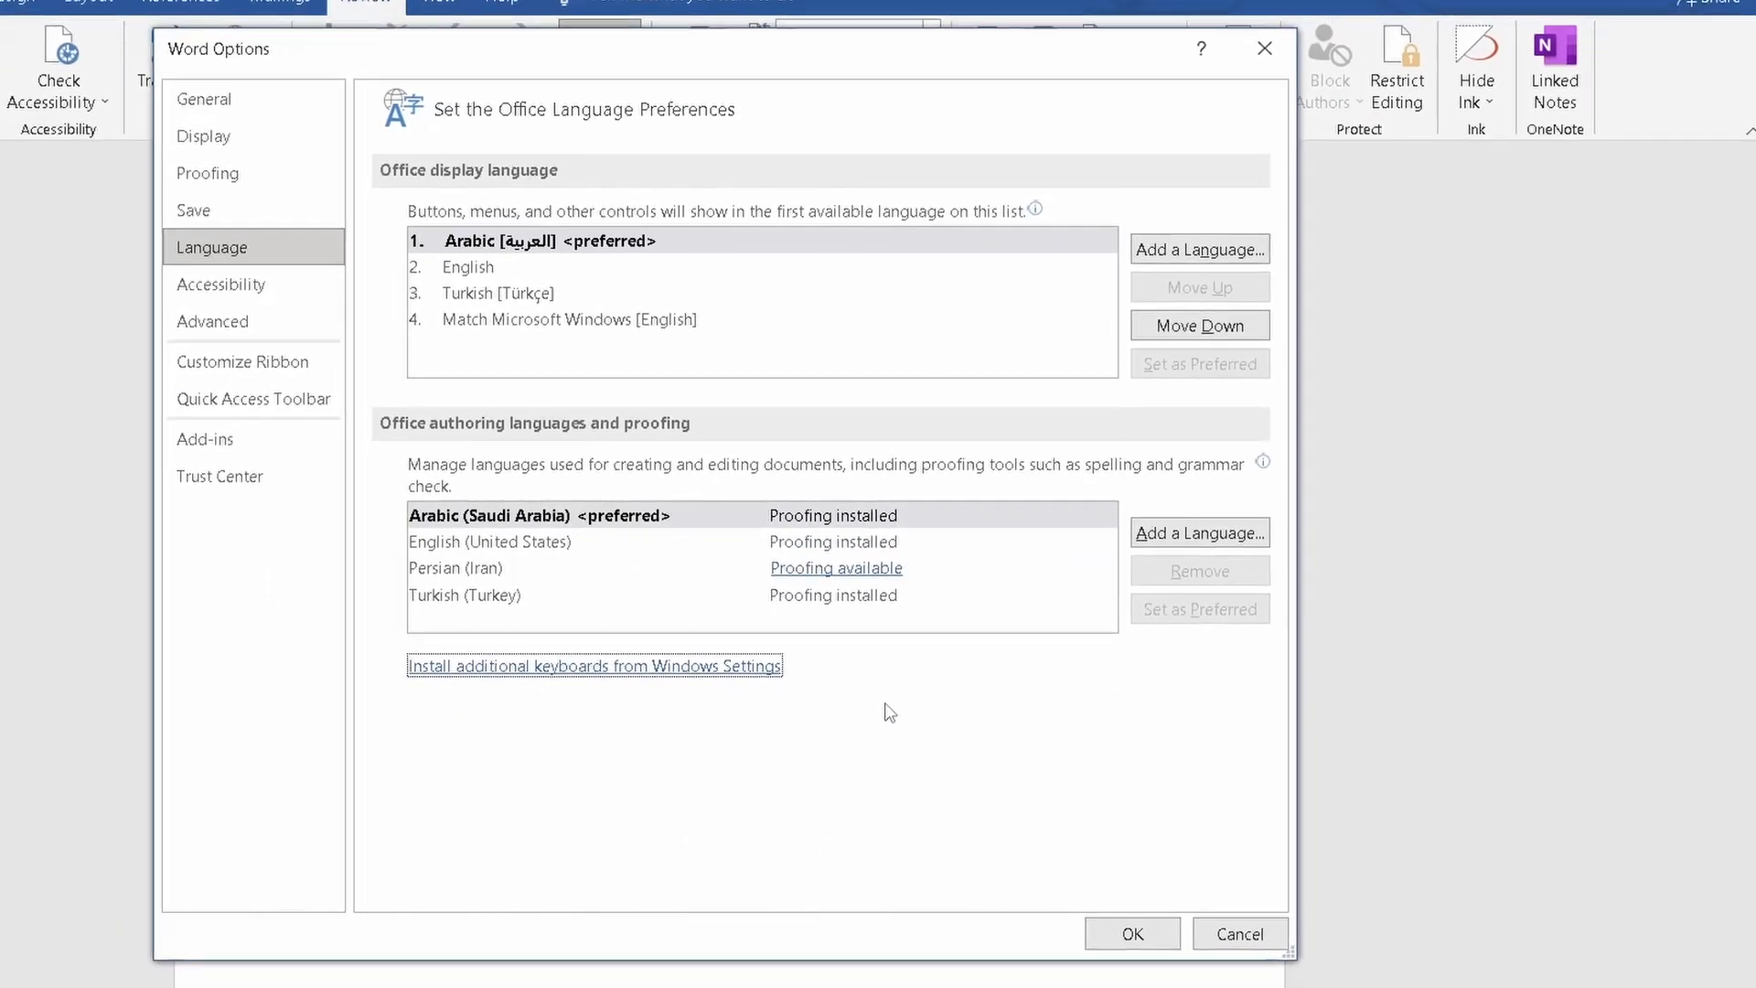
Step: Confirm Word Options with Arabic preferred and acknowledge the restart Office notice
{"action": "left_click", "coordinate": [1130, 933]}
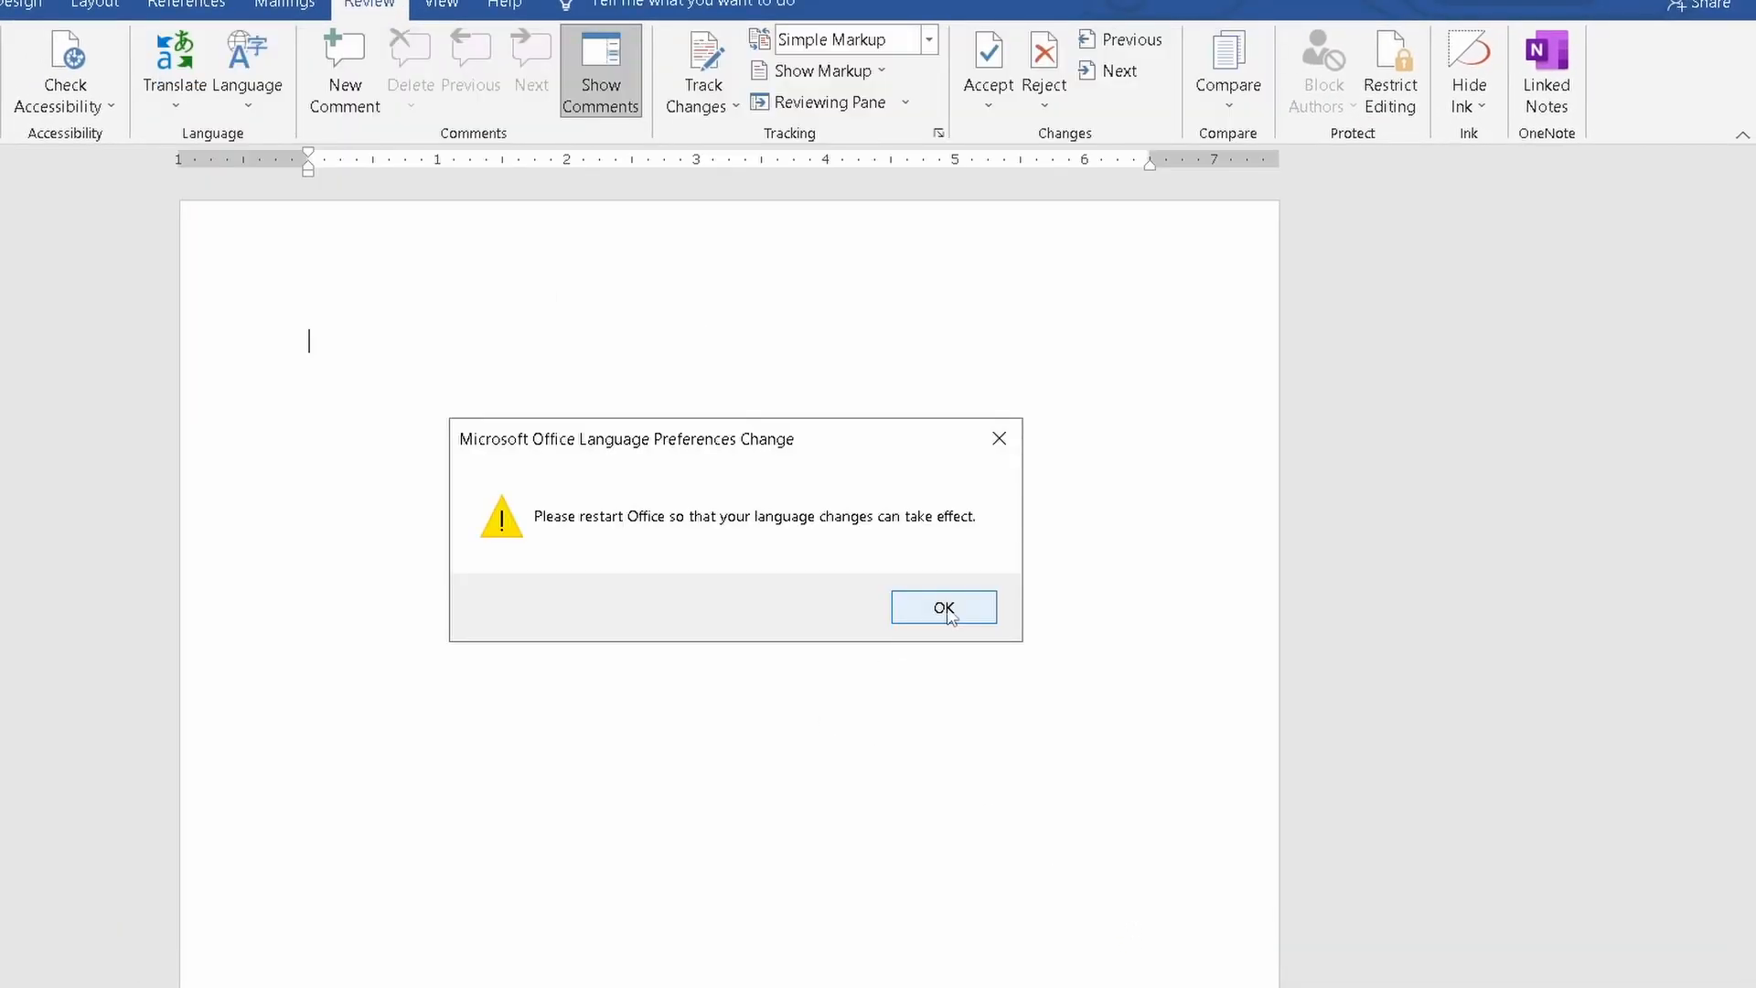
{"action": "left_click", "coordinate": [943, 608]}
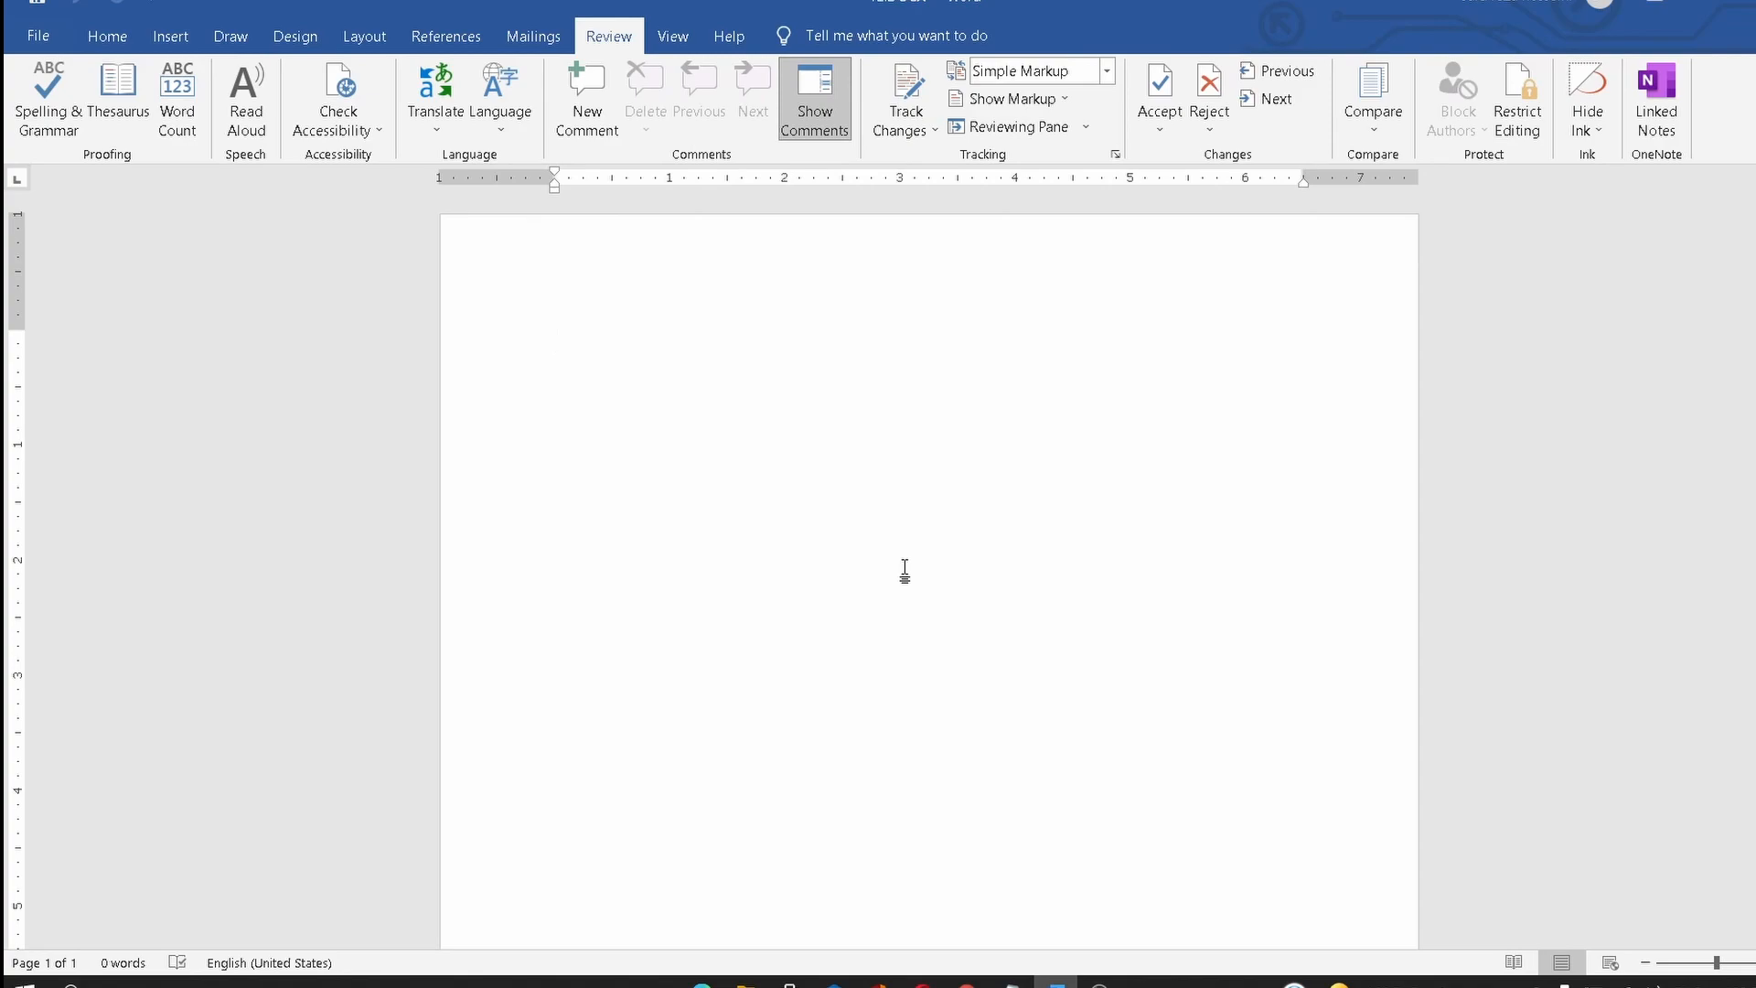
{"action": "mouse_move", "coordinate": [902, 568]}
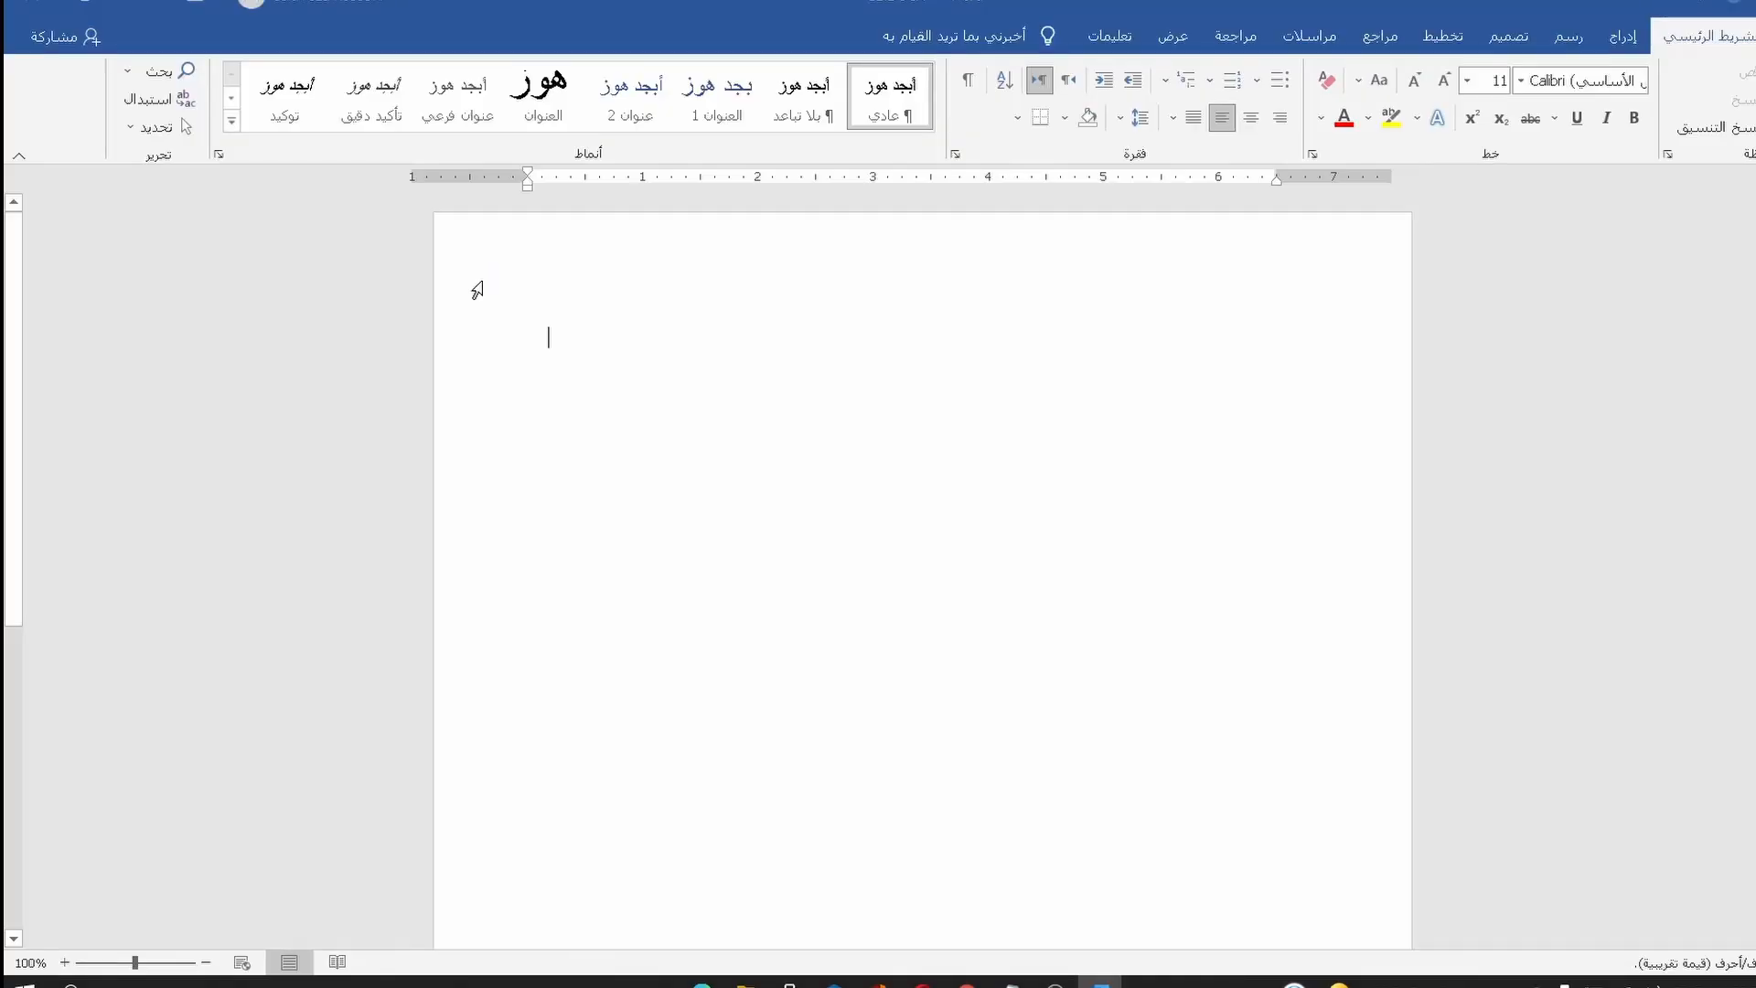
{"action": "mouse_move", "coordinate": [1196, 219]}
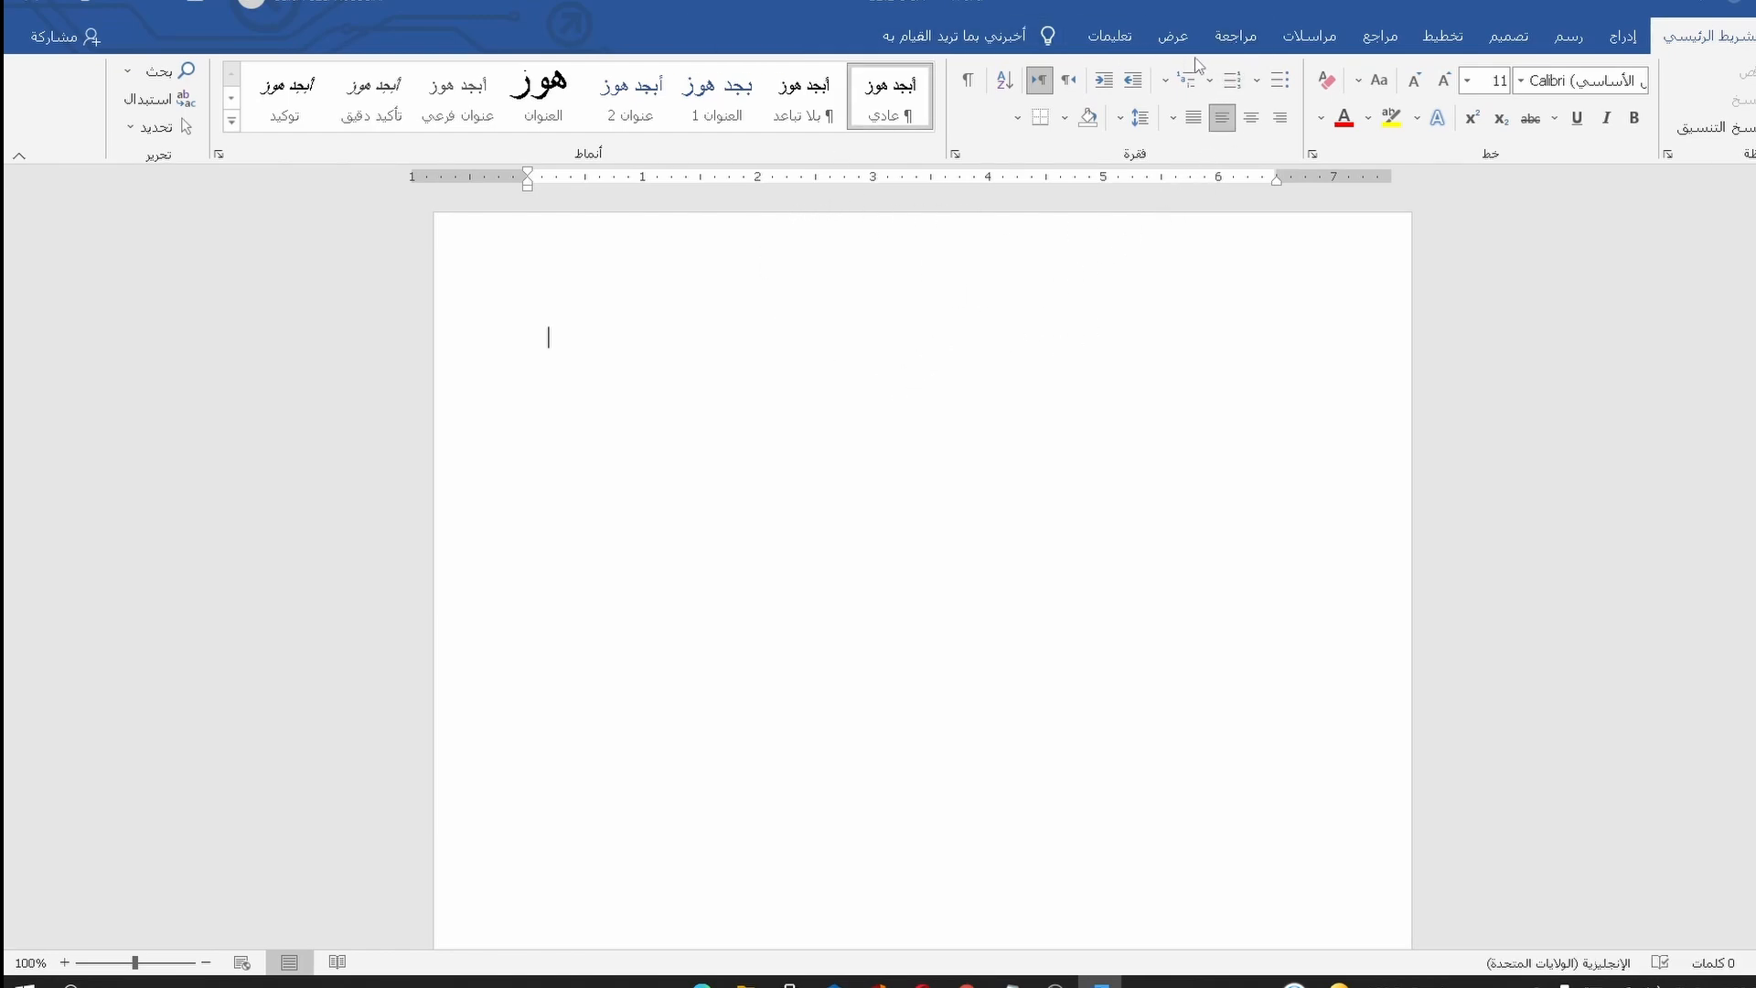
Step: From the Arabic Review ribbon, reach Language Preferences showing English listed as preferred
{"action": "left_click", "coordinate": [1234, 35]}
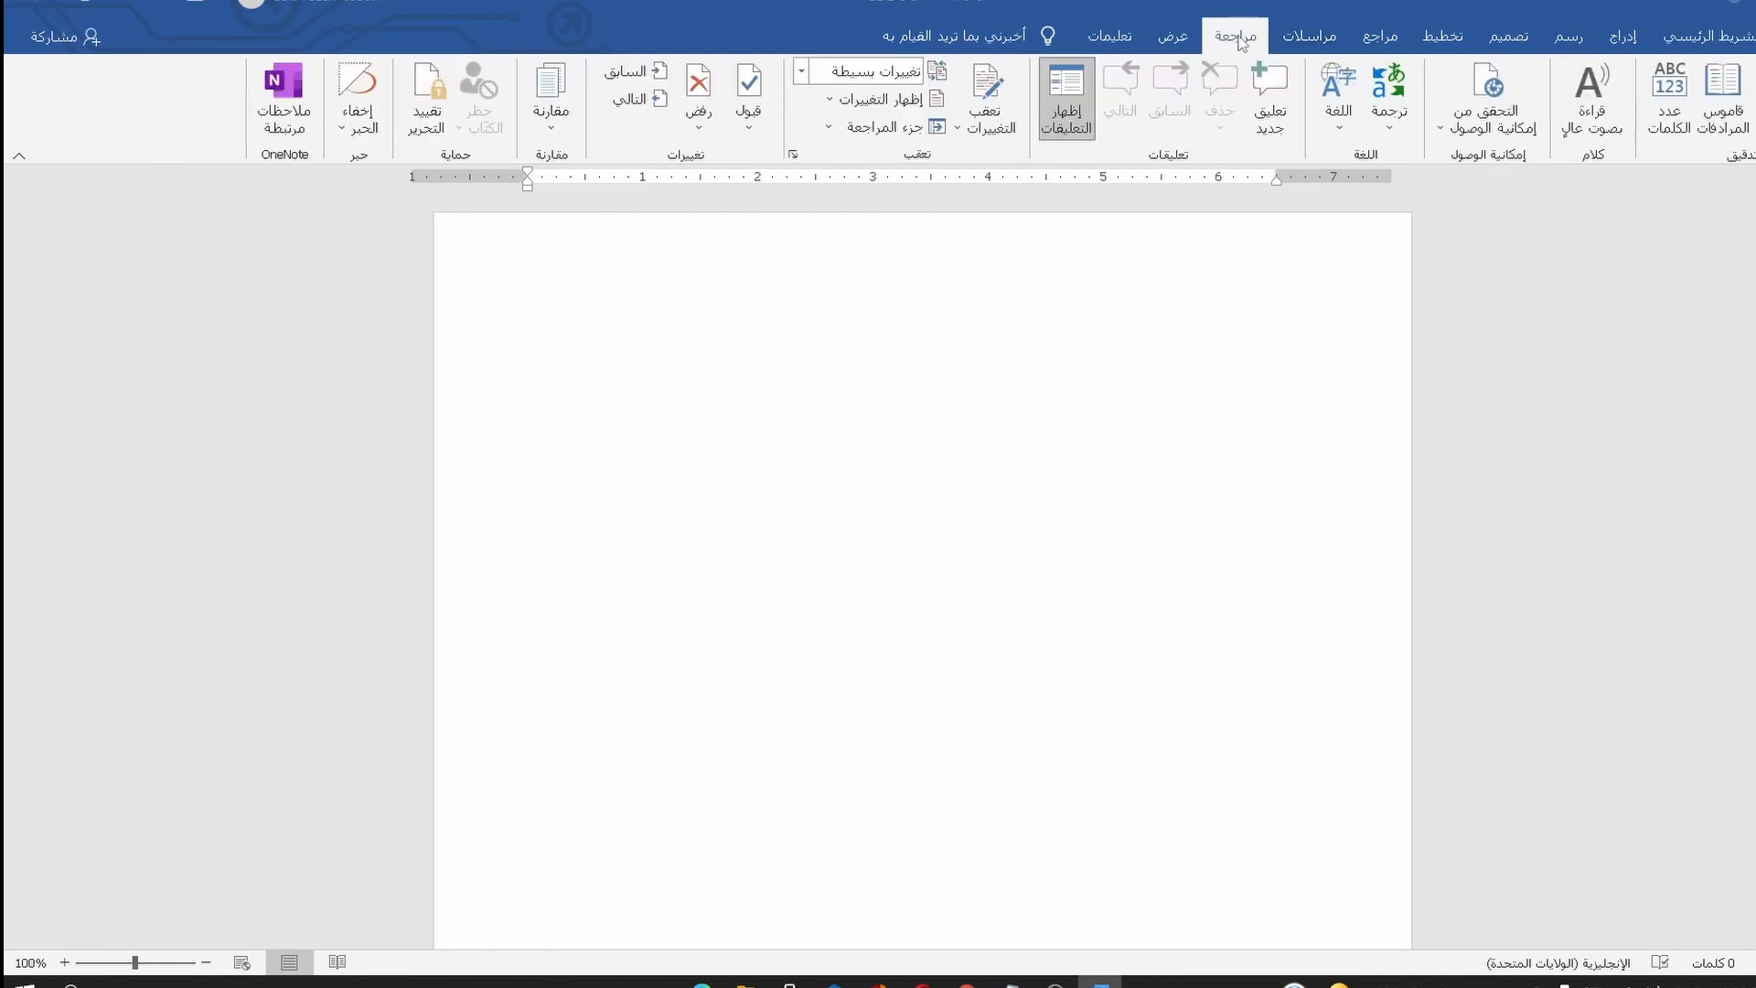
{"action": "left_click", "coordinate": [1336, 94]}
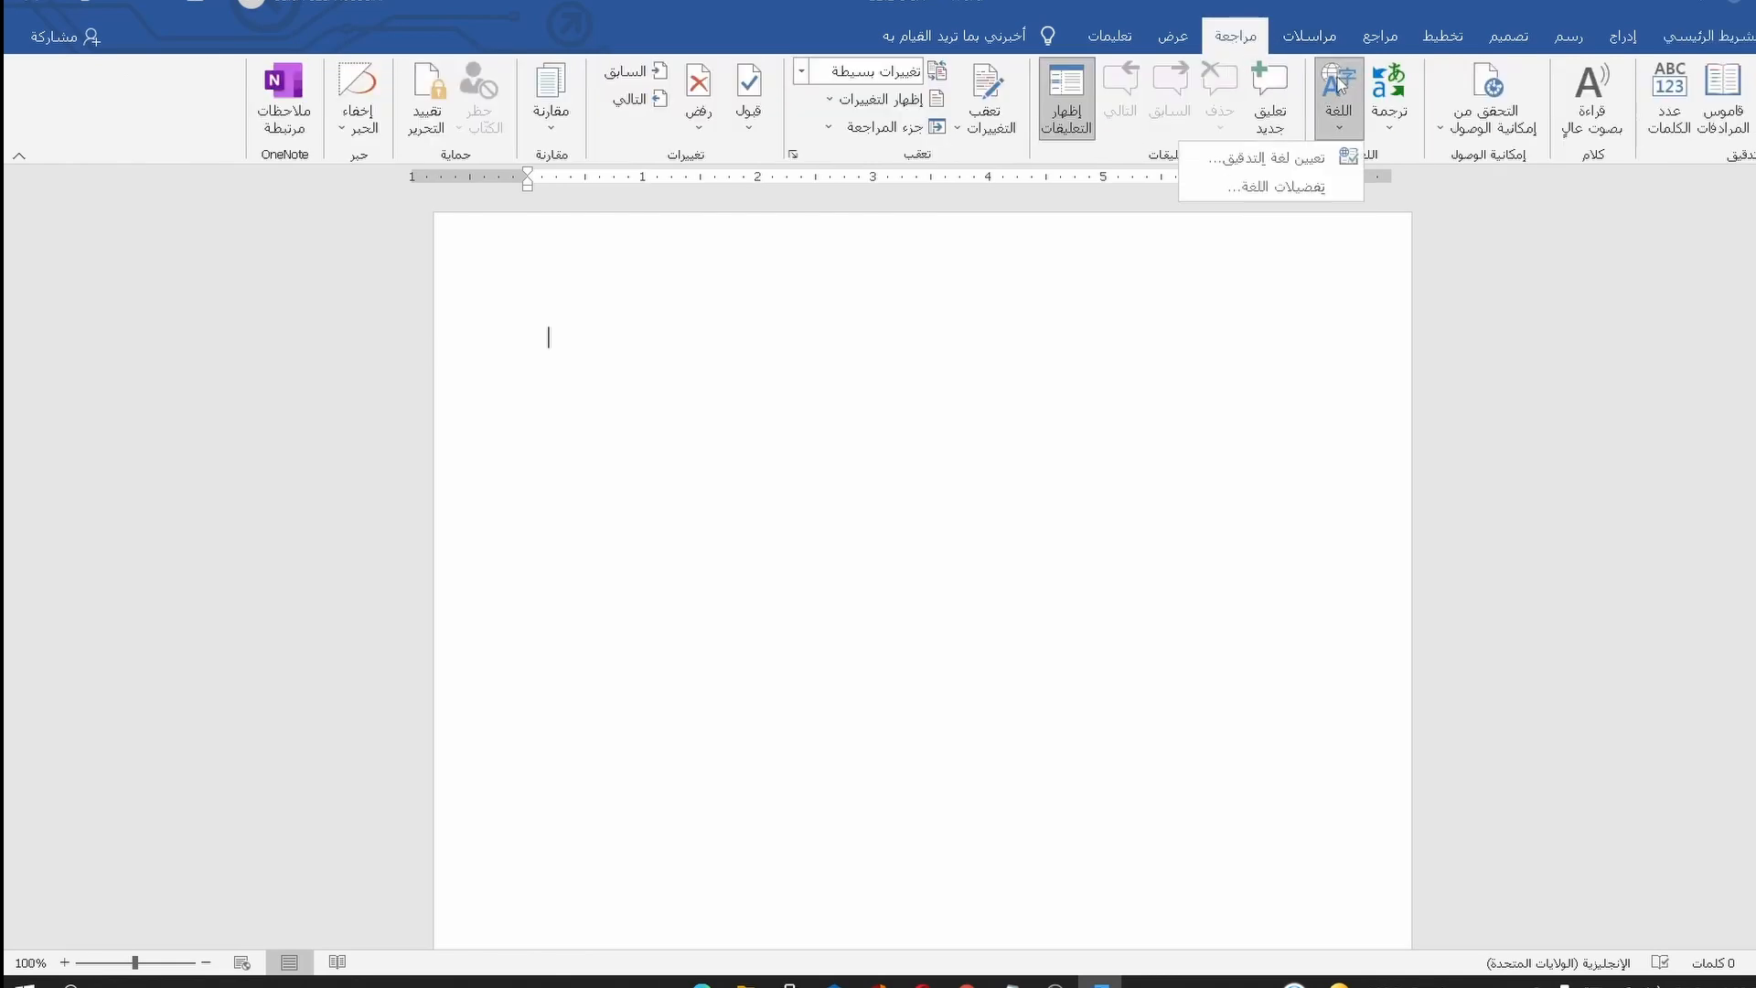
{"action": "left_click", "coordinate": [1271, 185]}
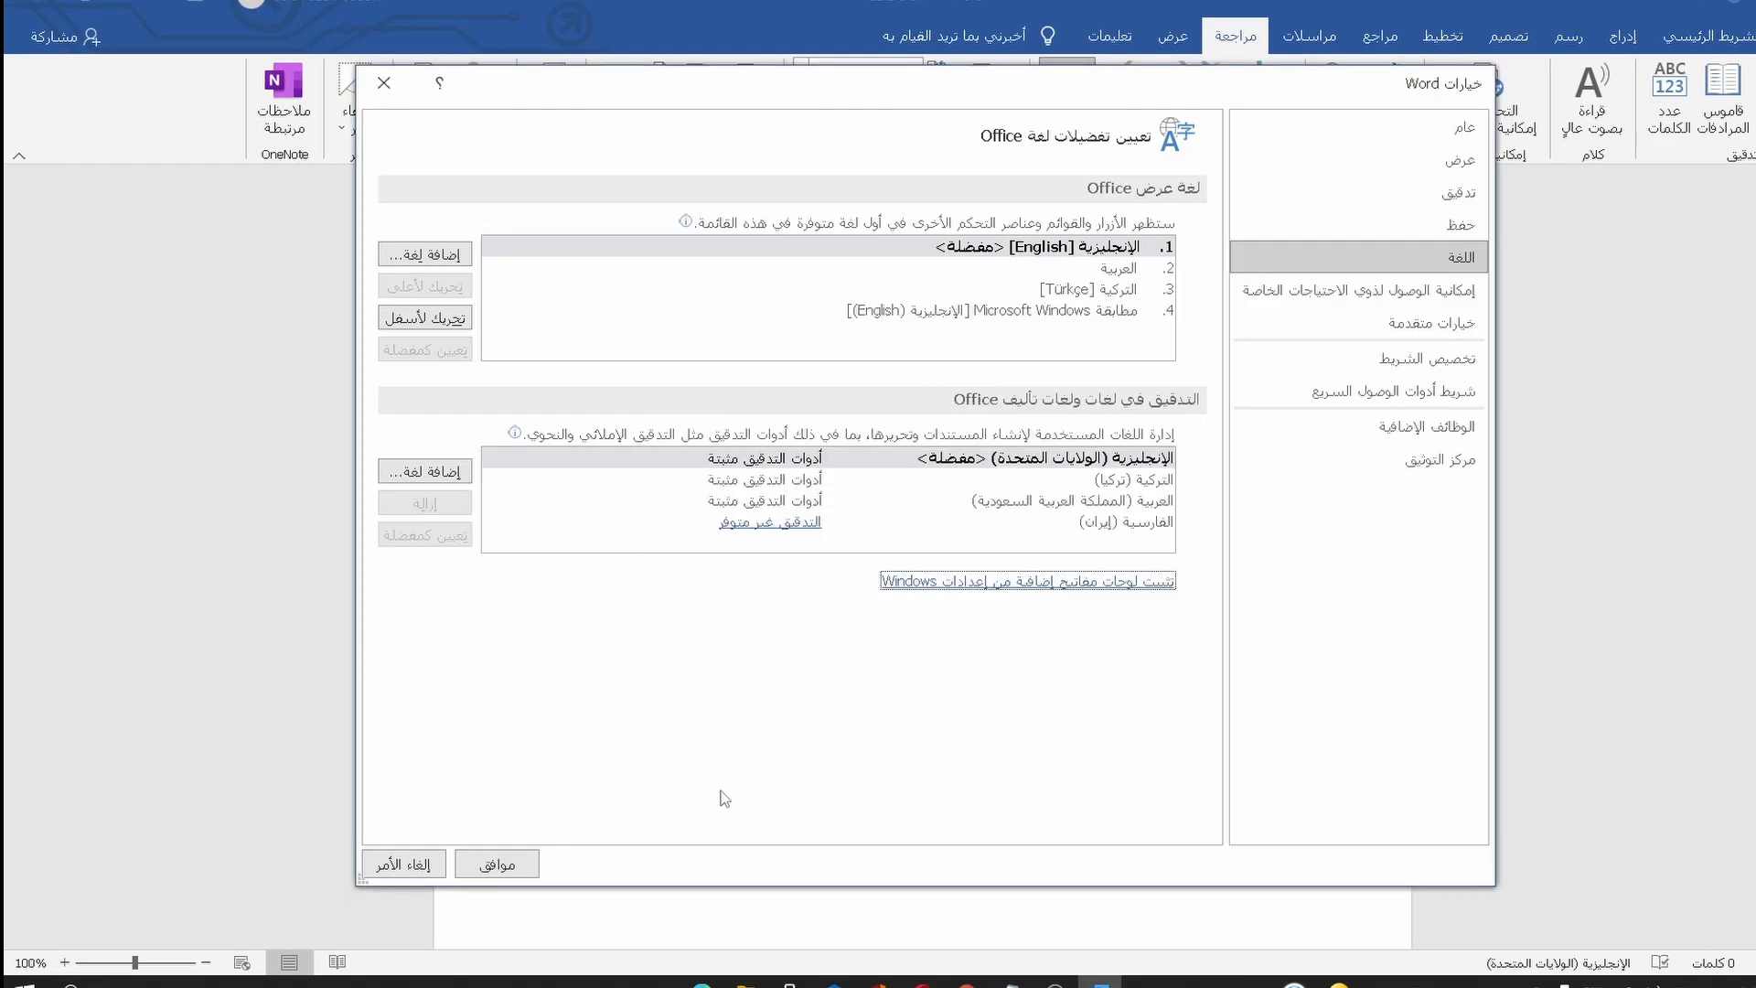
Step: Confirm Word Options with English preferred and acknowledge the restart Office notice
{"action": "left_click", "coordinate": [496, 864]}
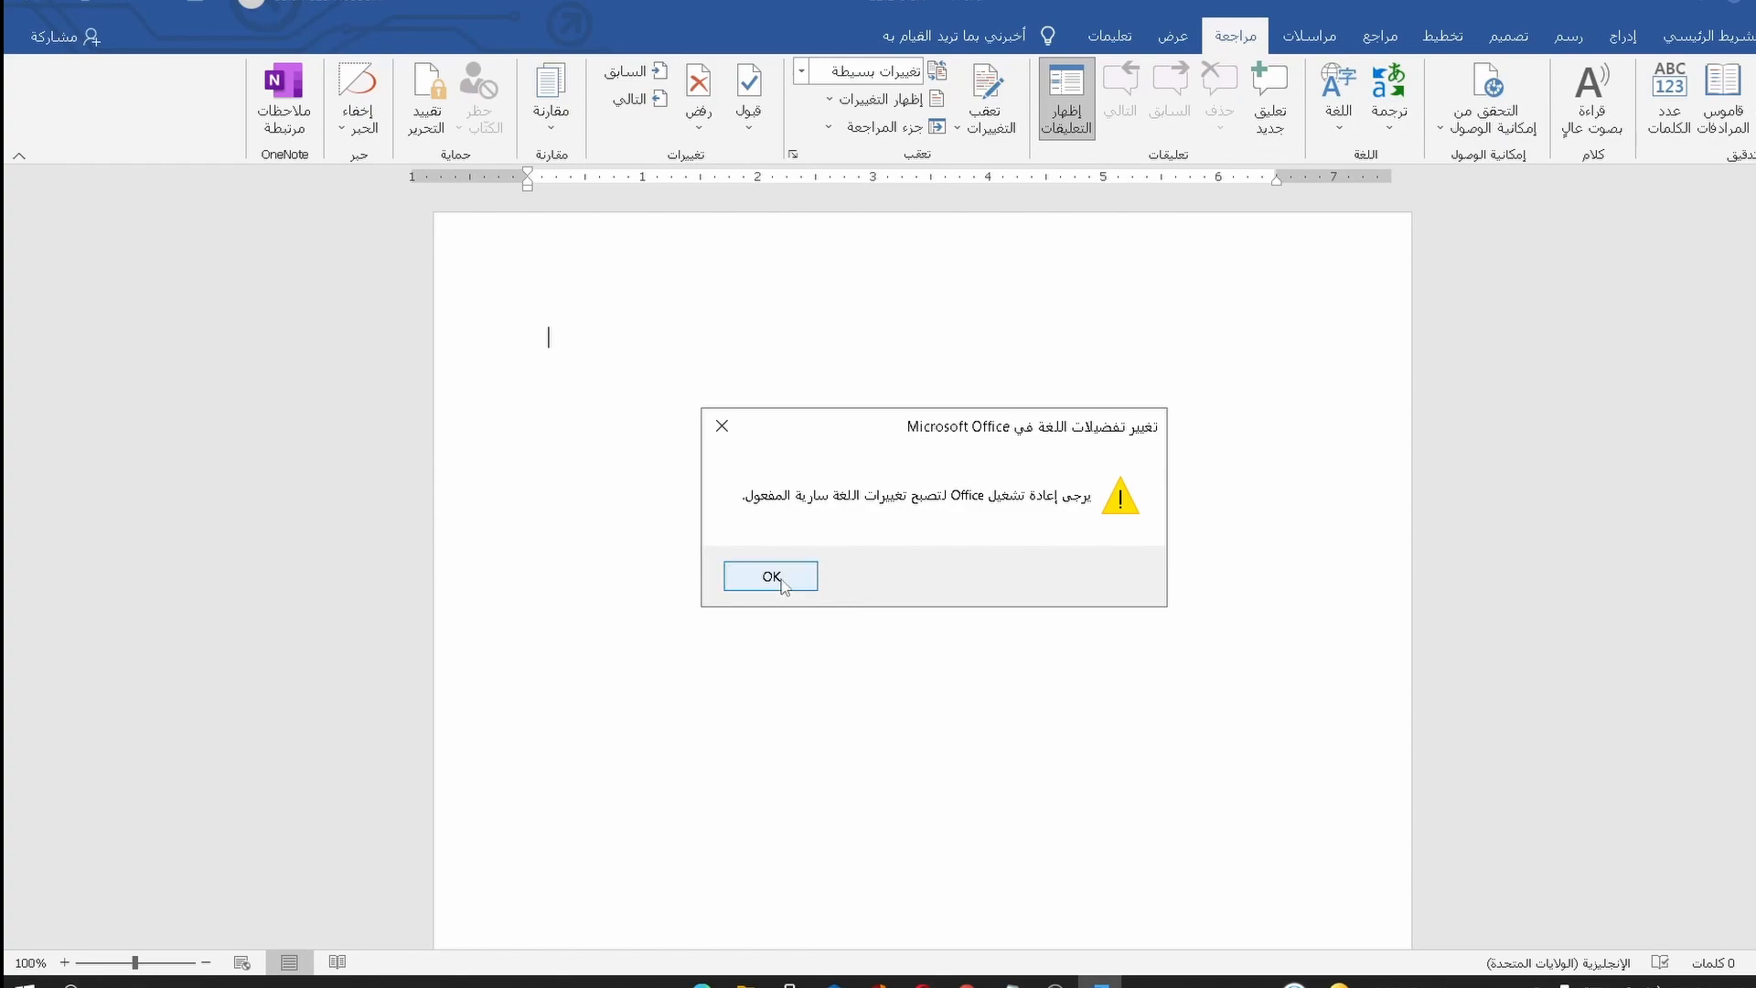
{"action": "left_click", "coordinate": [770, 575]}
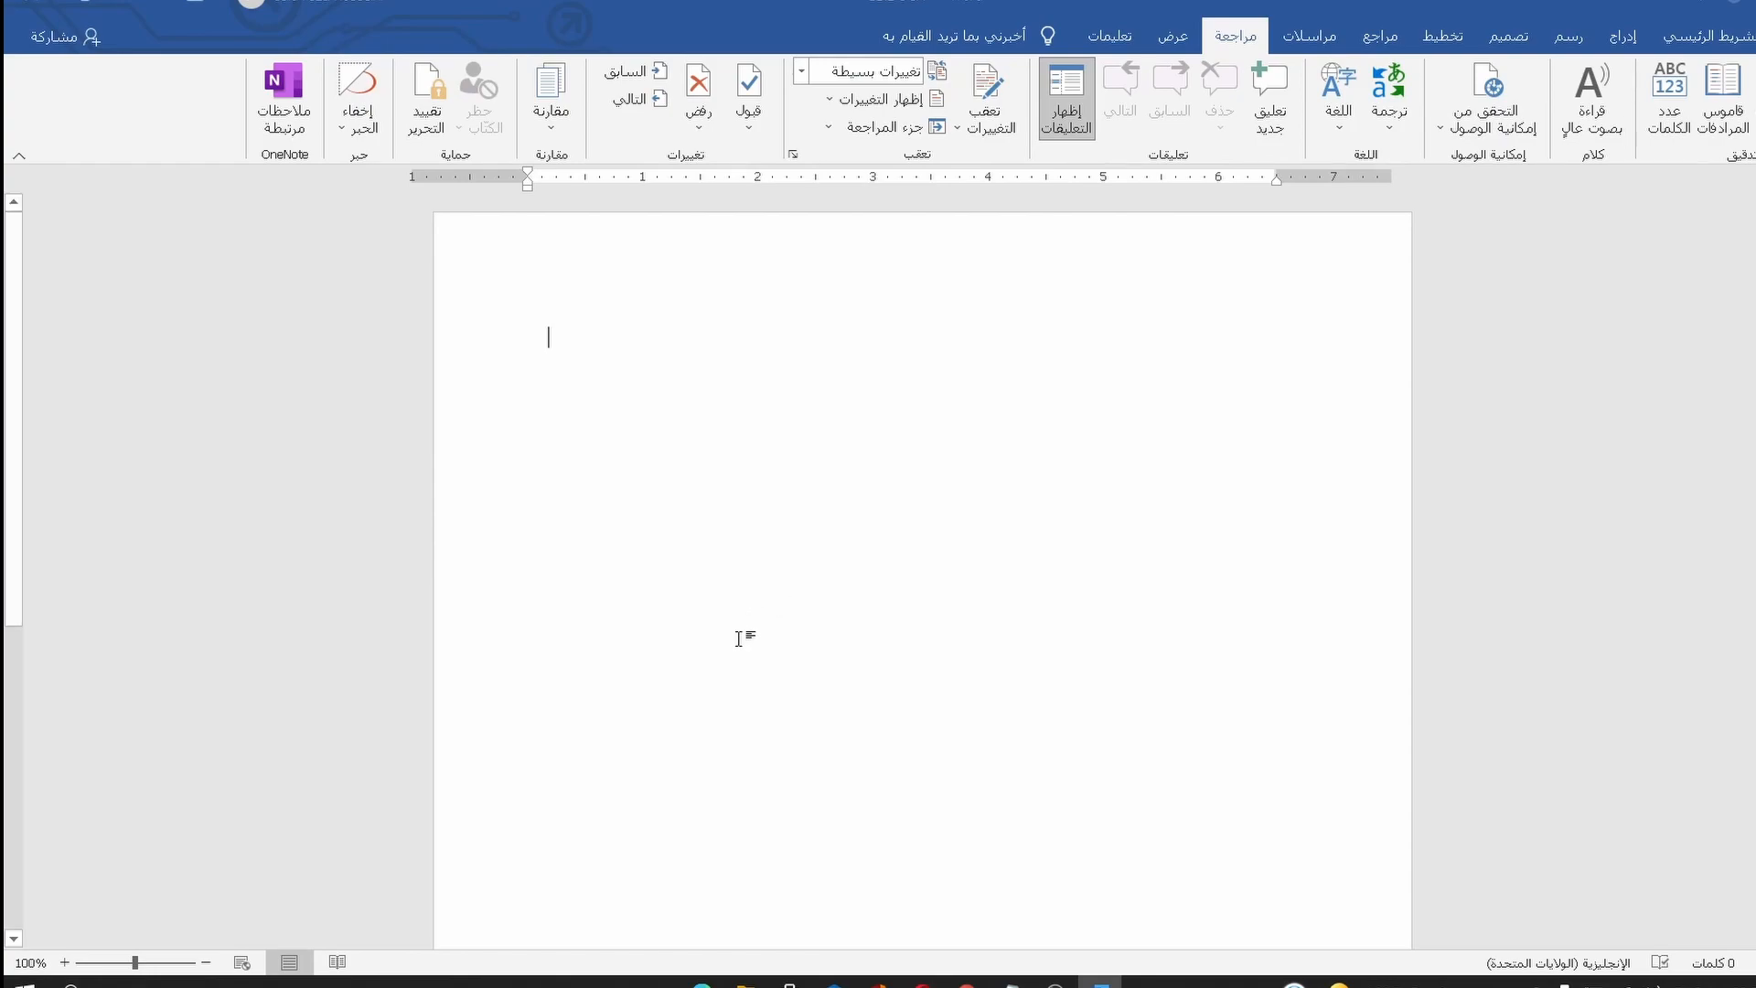
{"action": "mouse_move", "coordinate": [737, 633]}
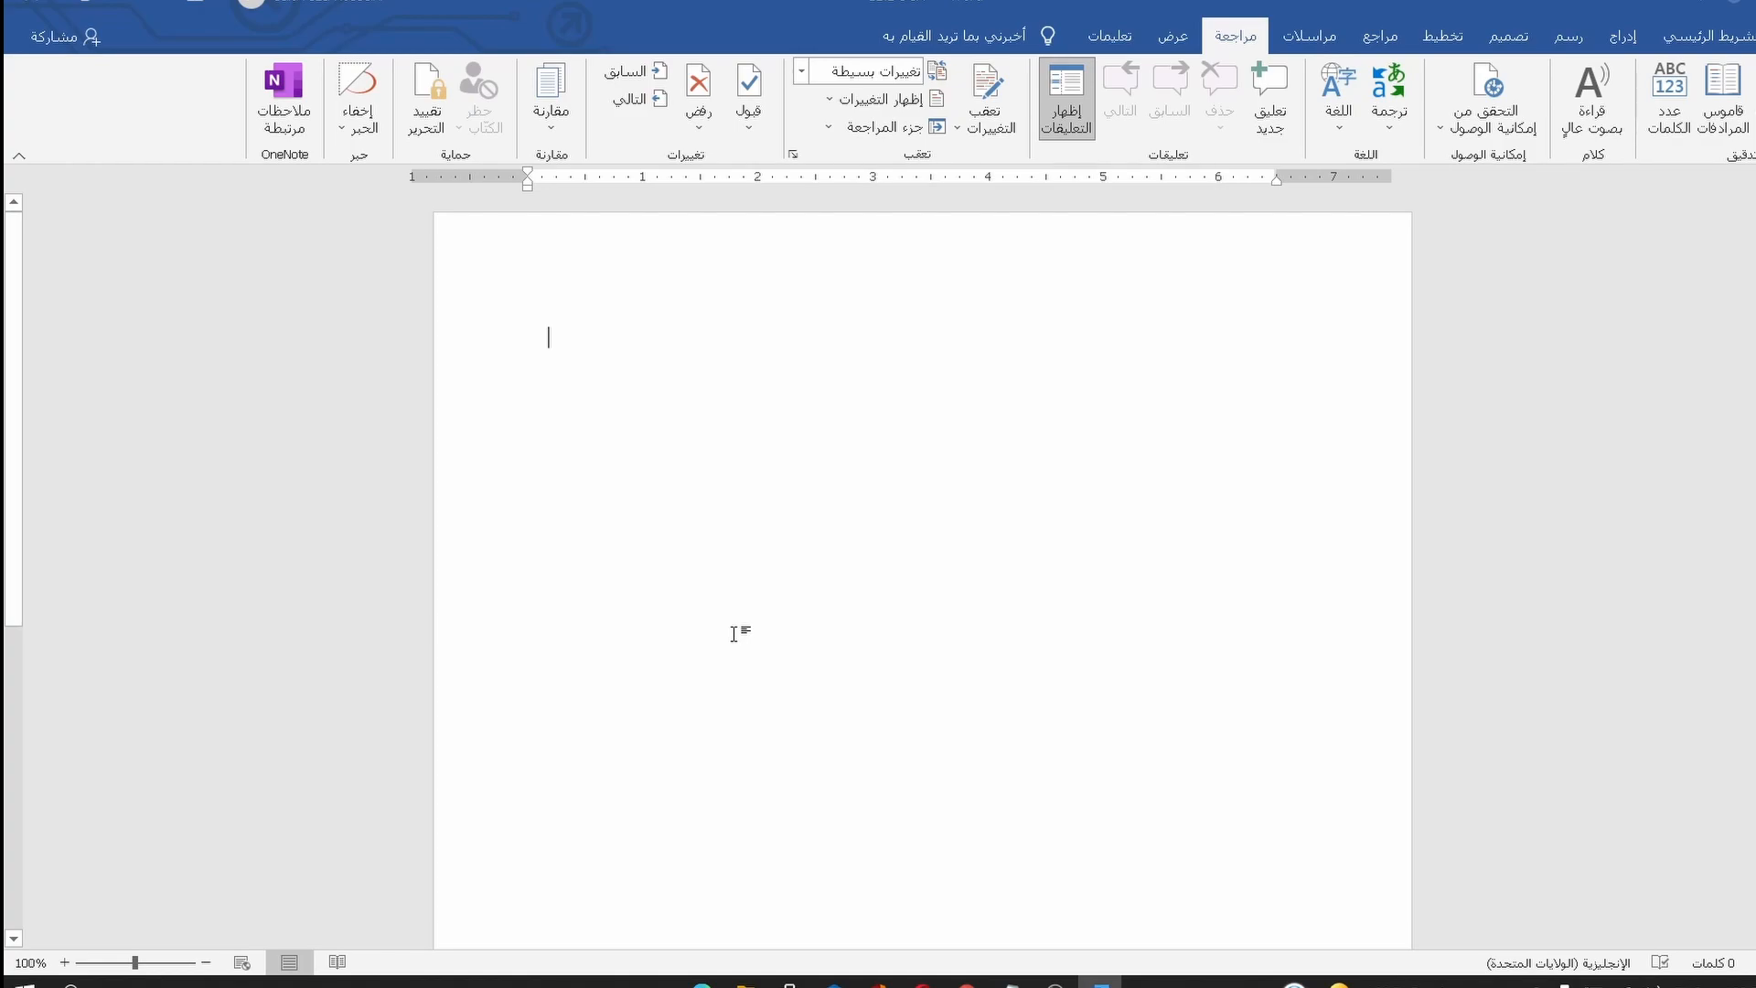